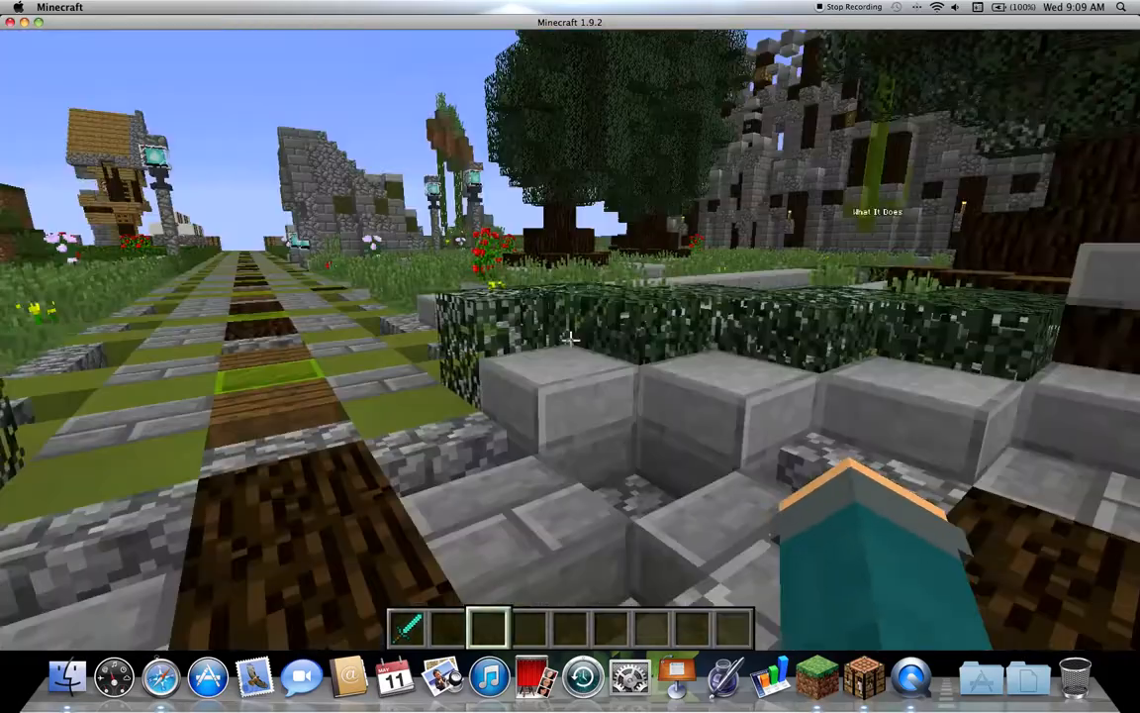
mouse_move(570, 356)
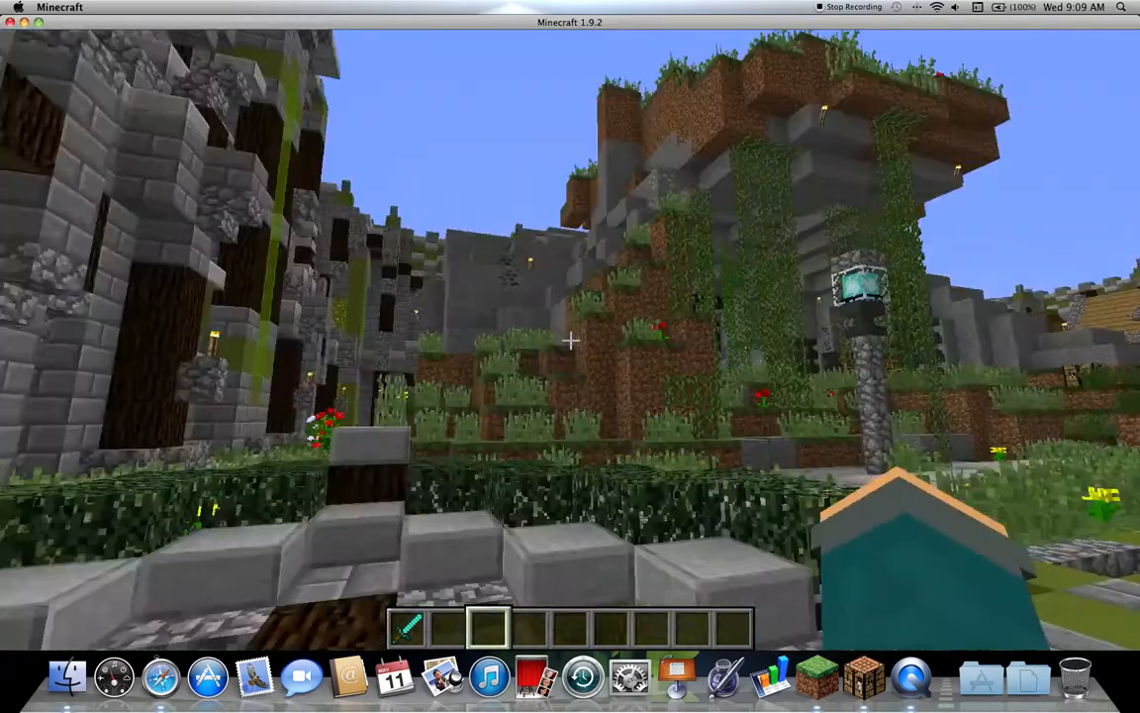
mouse_move(570, 340)
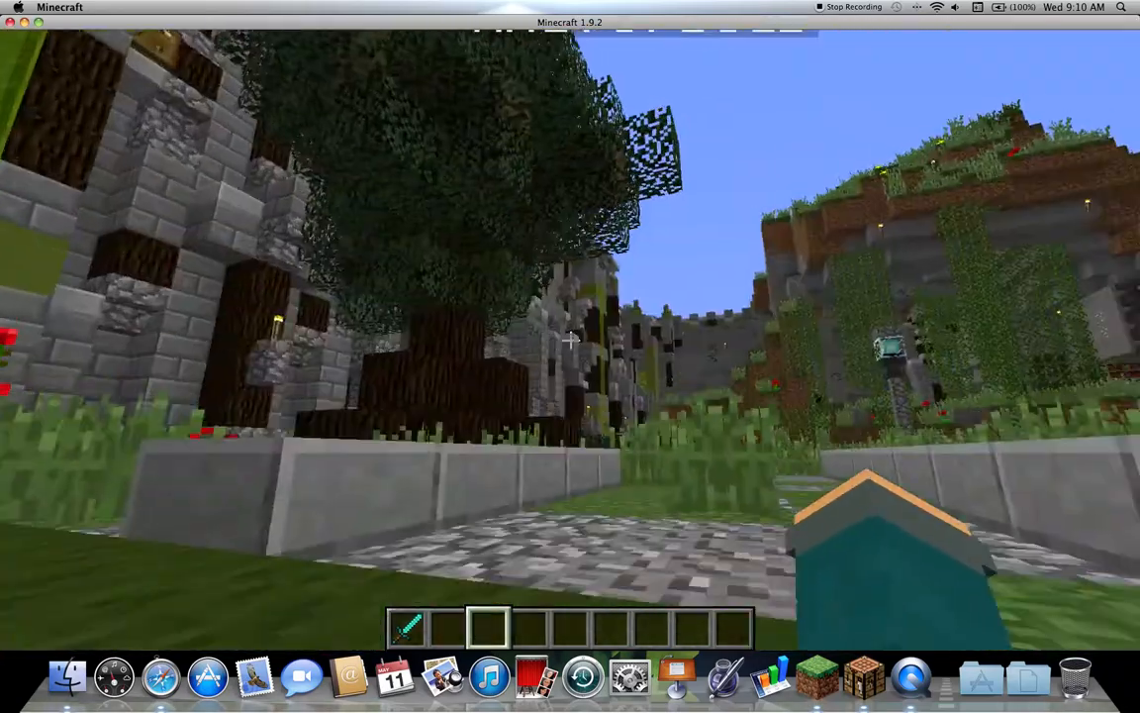
mouse_move(570, 357)
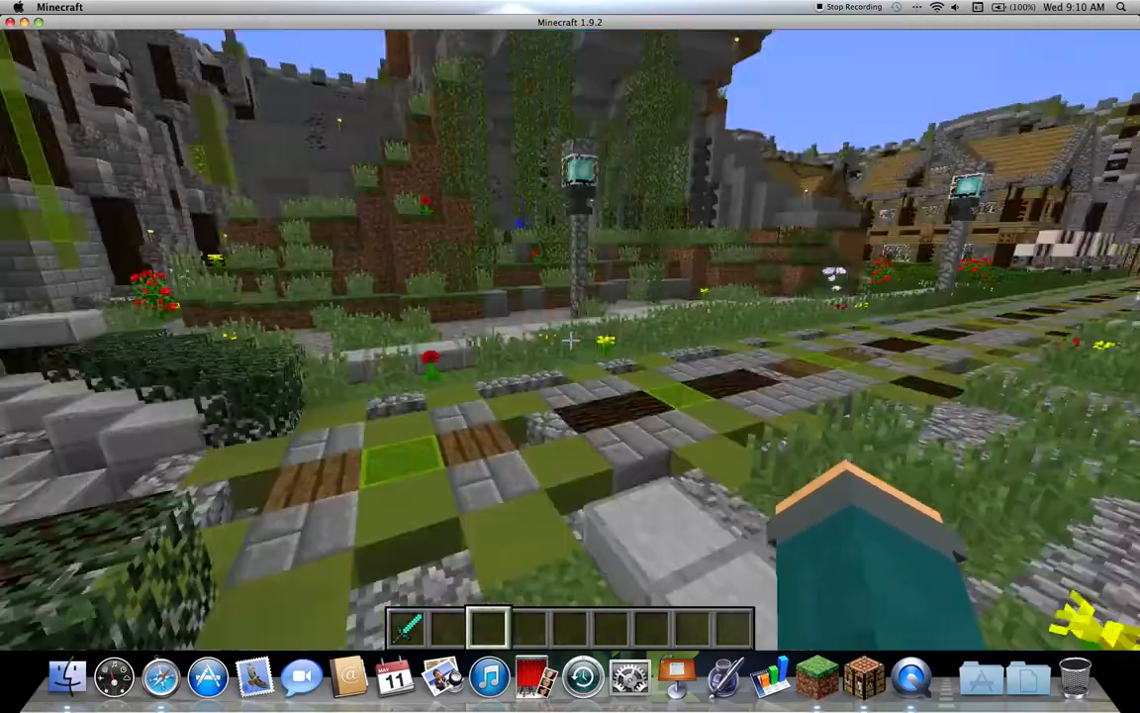
Step: Walk up to the row of command blocks along the hall's stone wall
key("w")
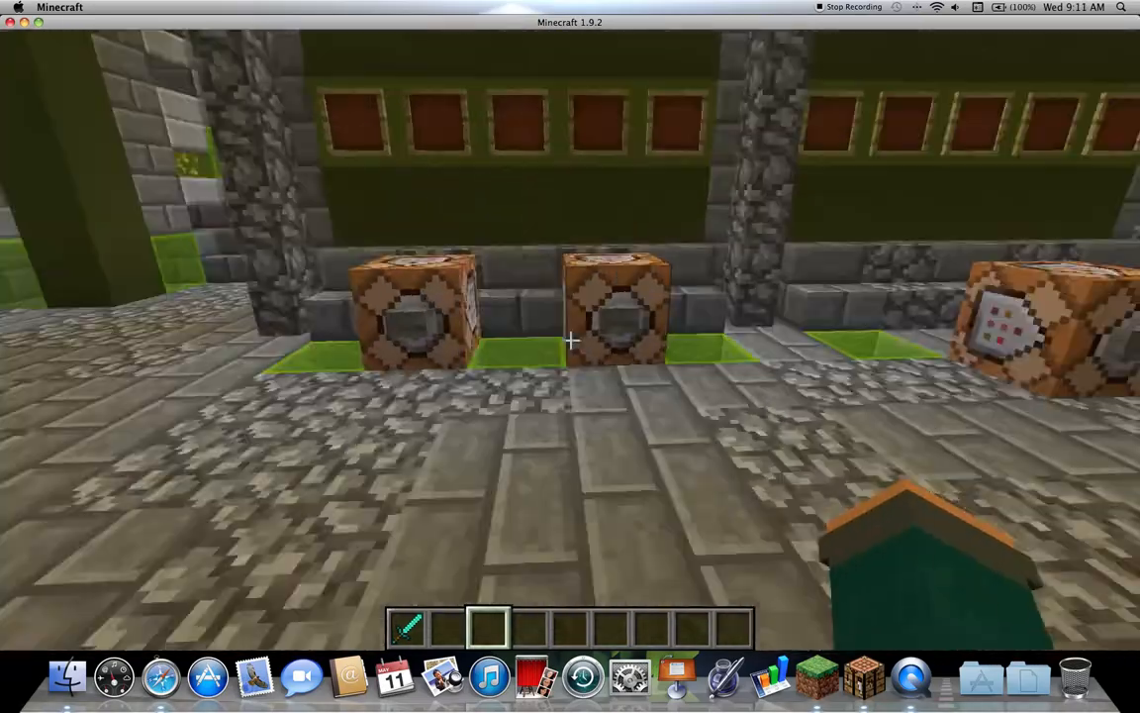
mouse_move(570, 356)
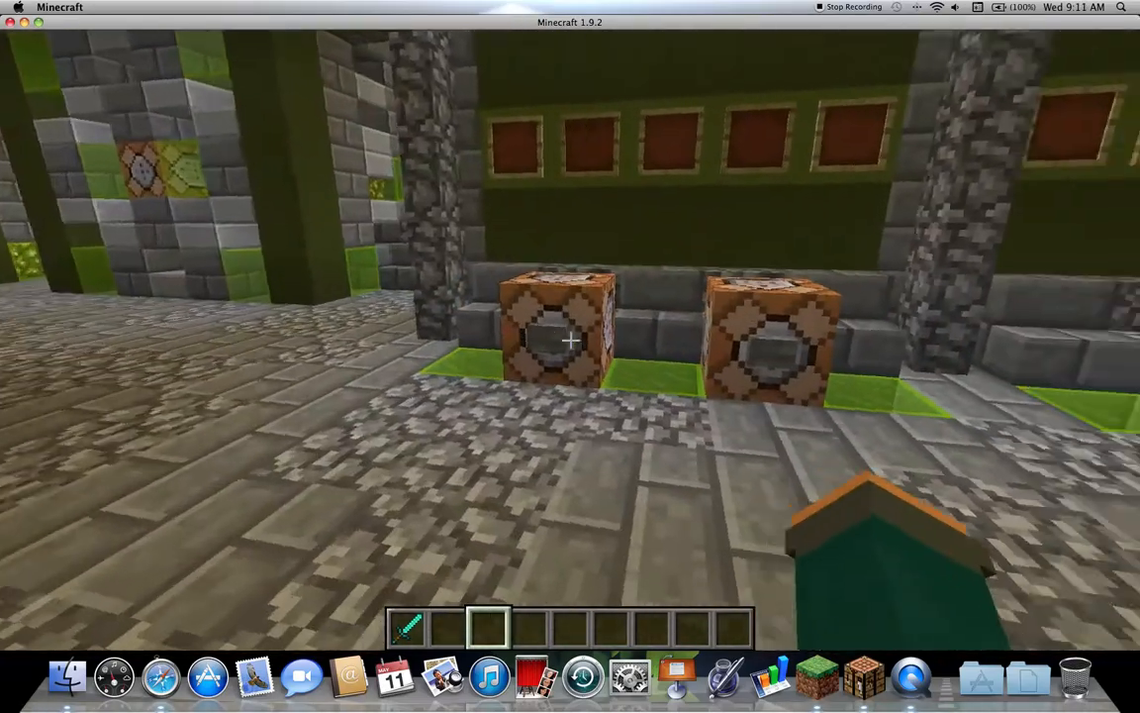
mouse_move(570, 342)
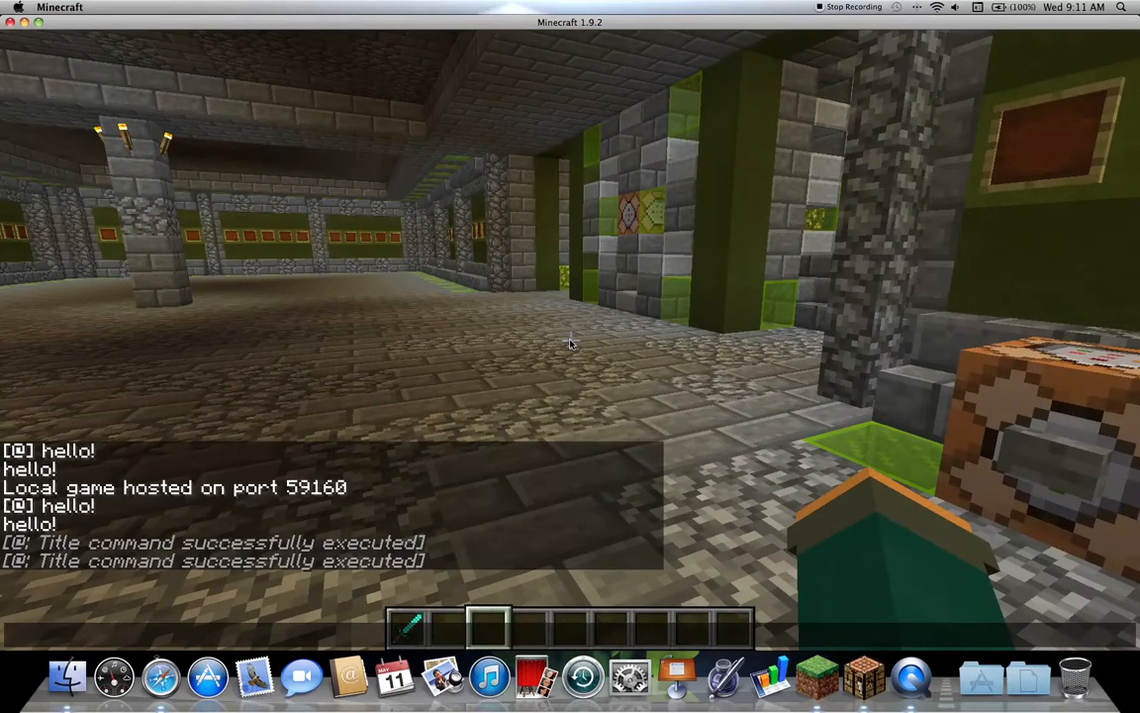
Step: Send a short test message to everyone in chat using /say
key("/")
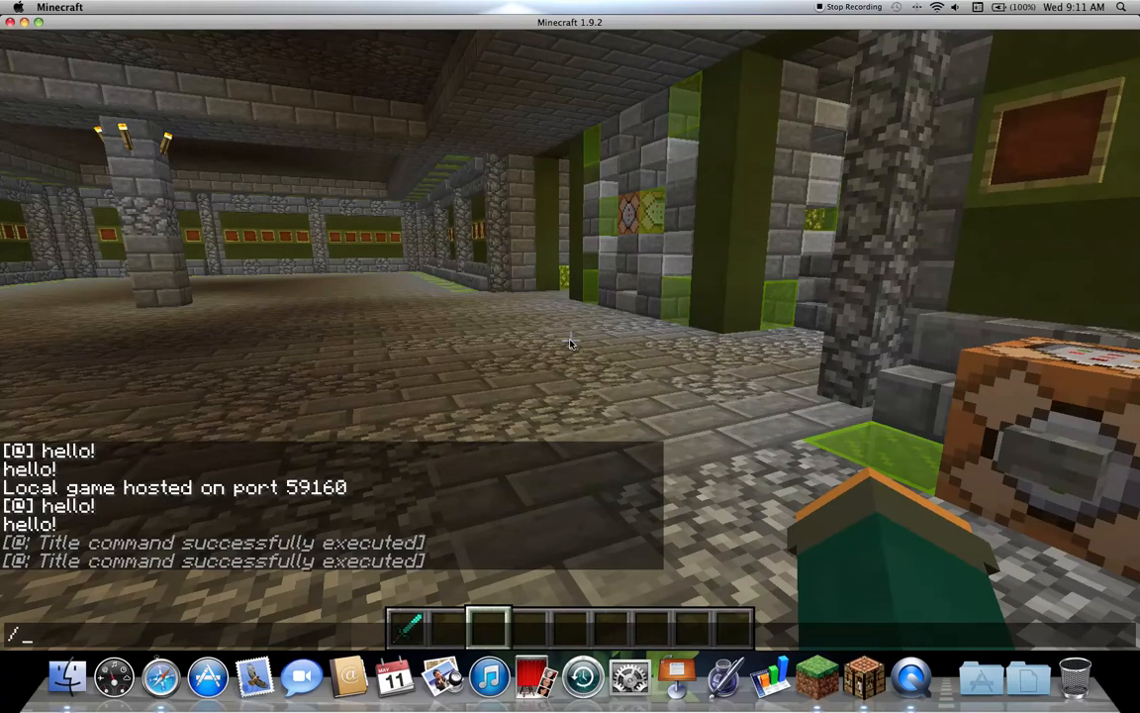
type("s")
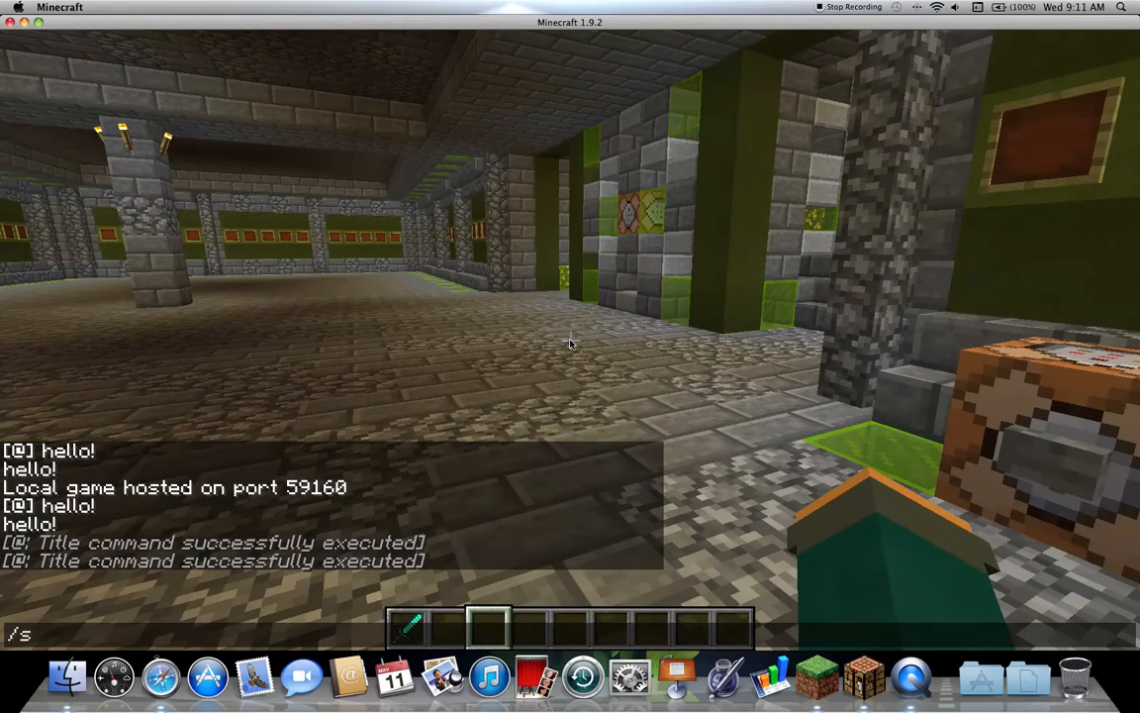
type("ay")
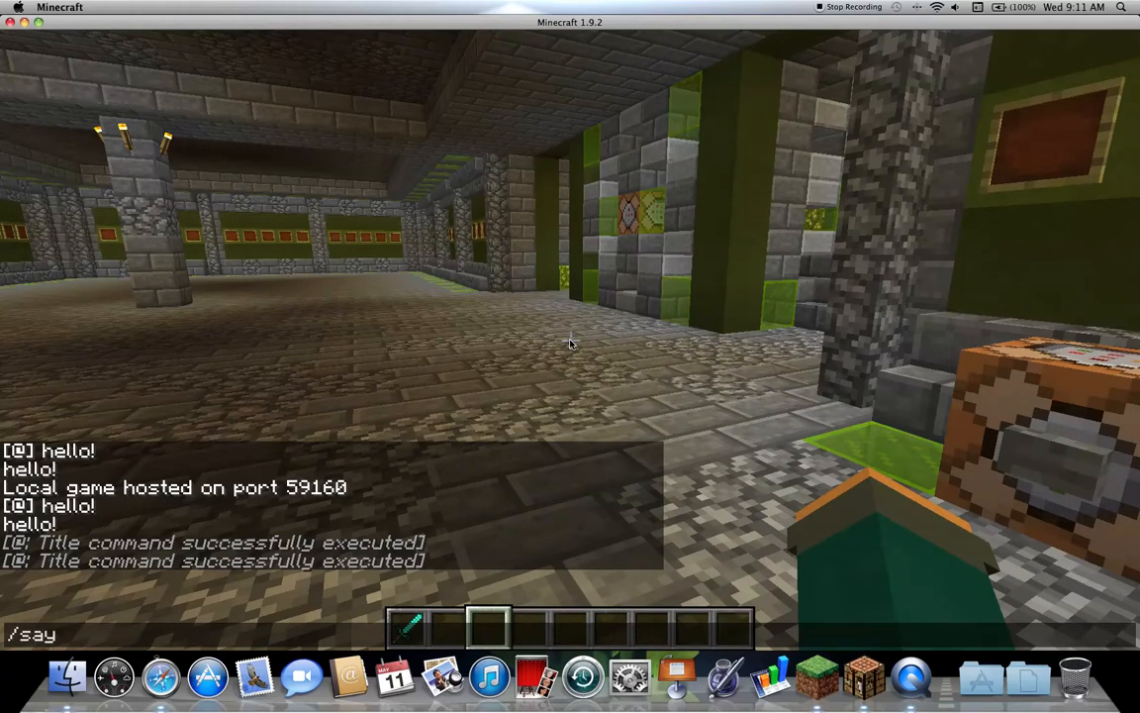
key("enter")
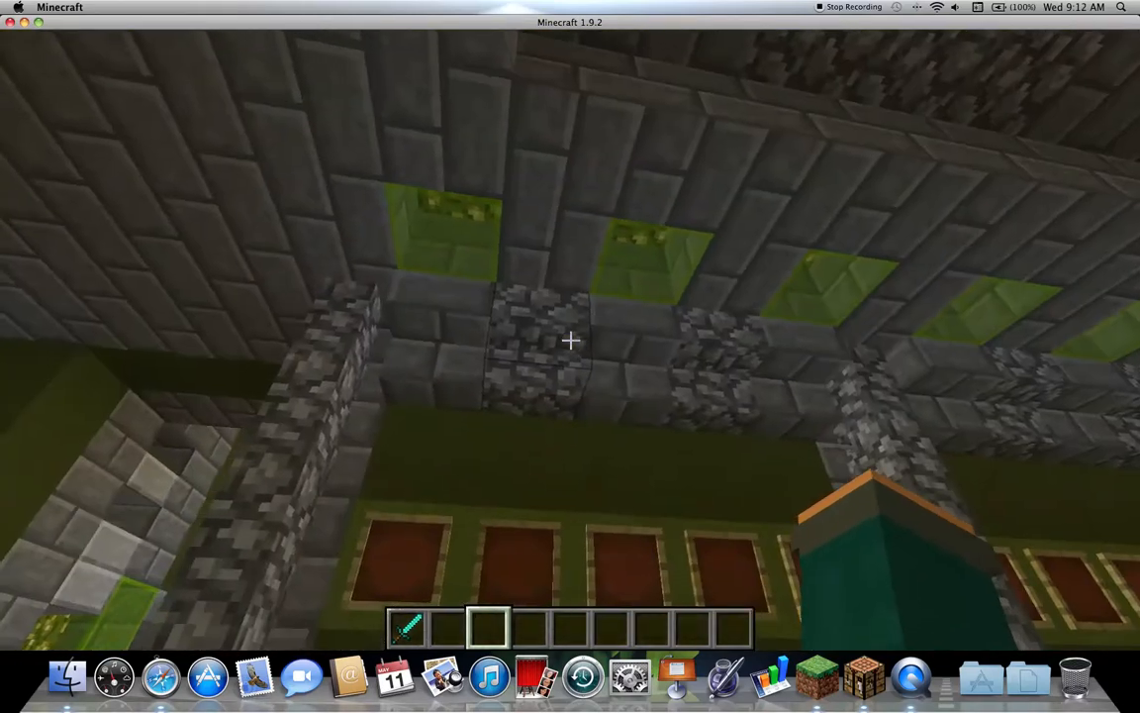
mouse_move(570, 341)
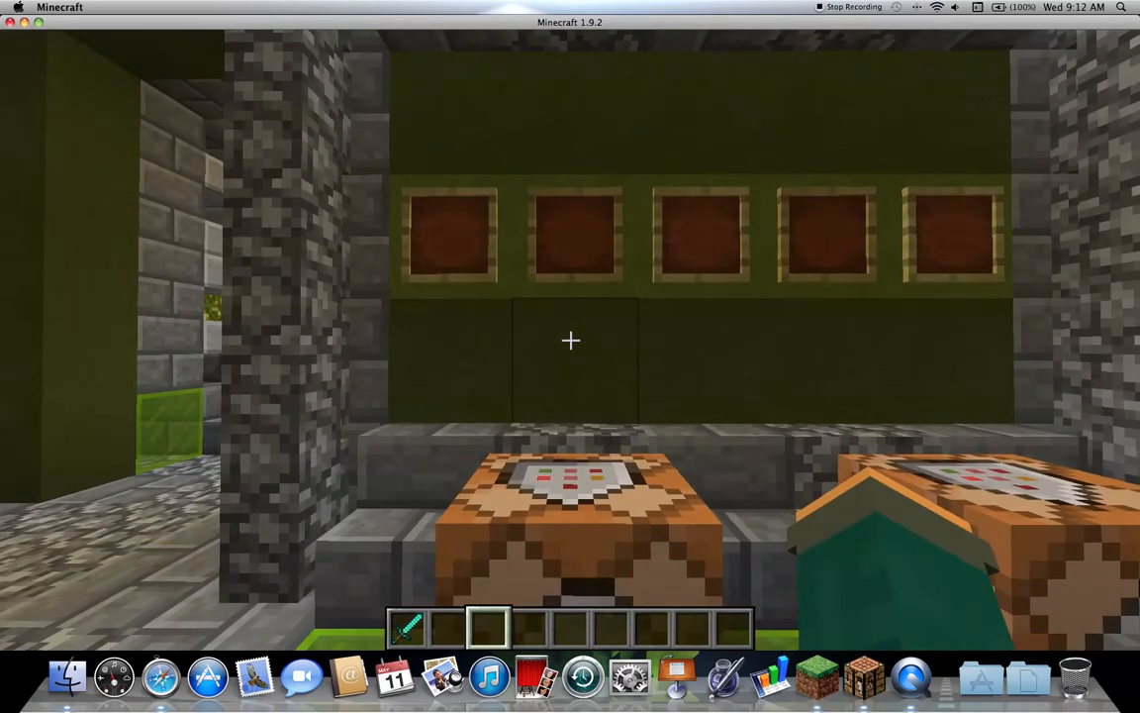
mouse_move(571, 341)
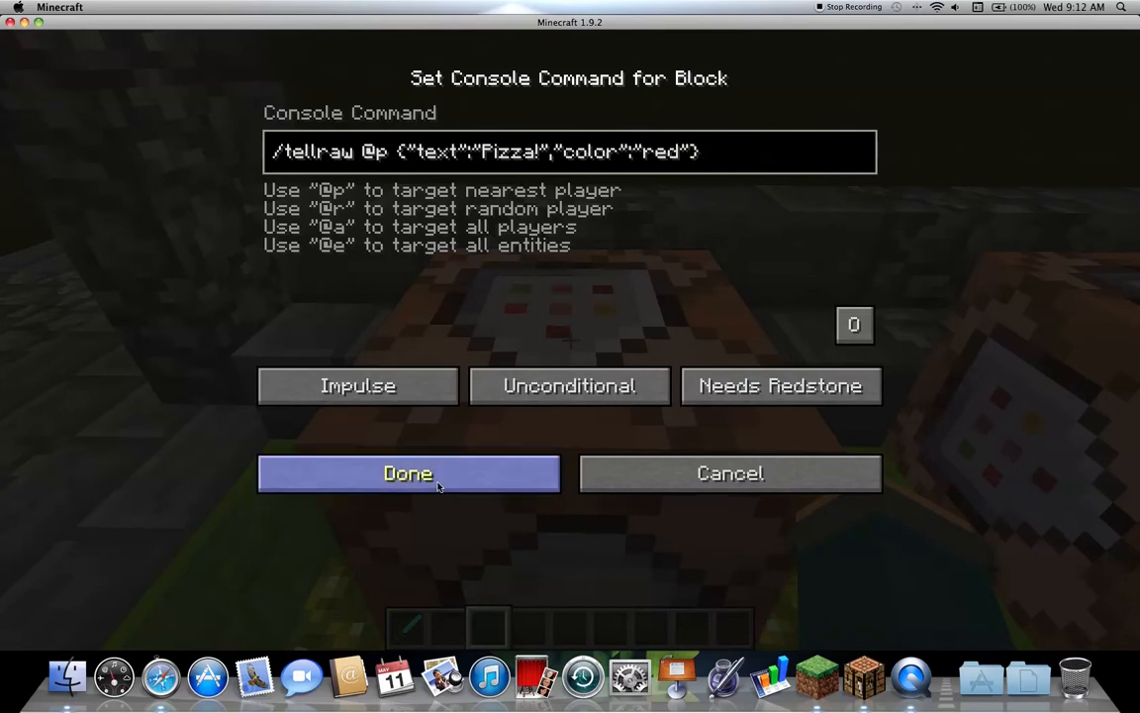
left_click(408, 472)
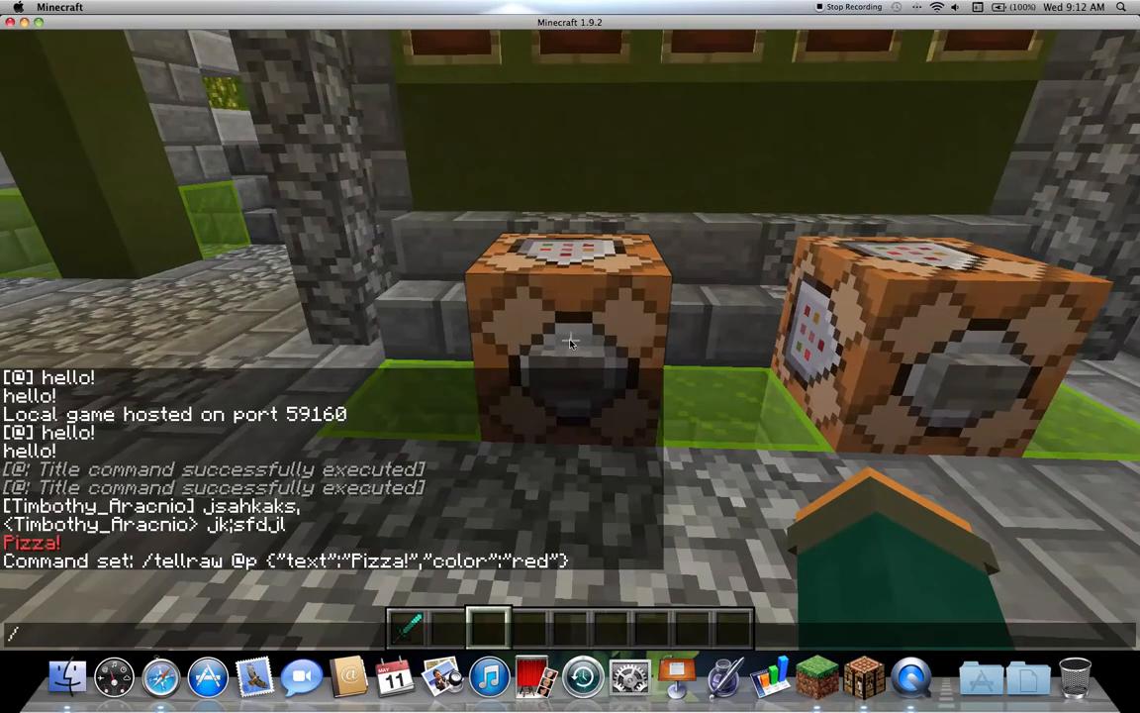
type("title")
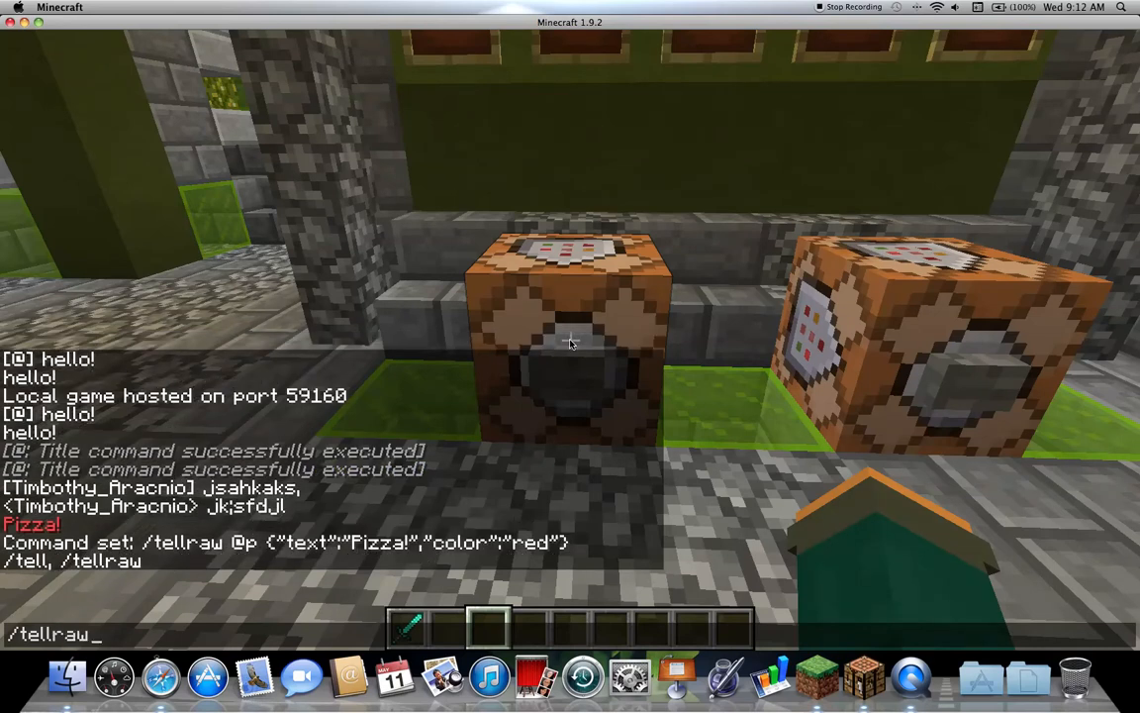
type("Timbothy_Aracnio")
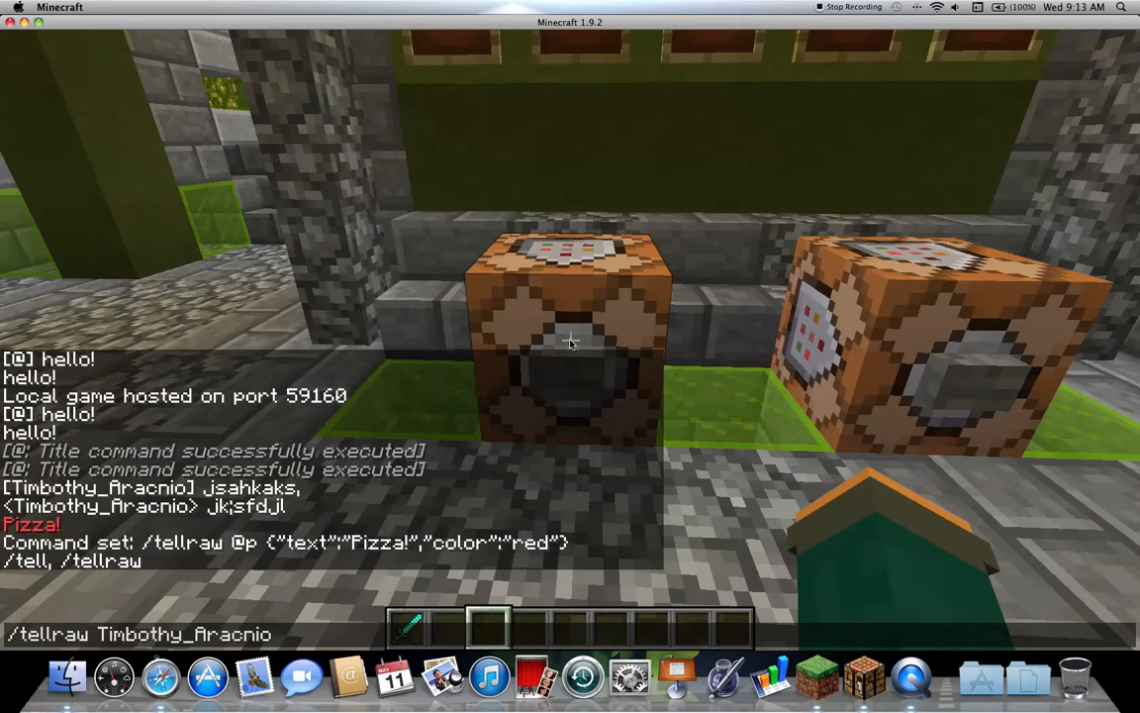
type("{}")
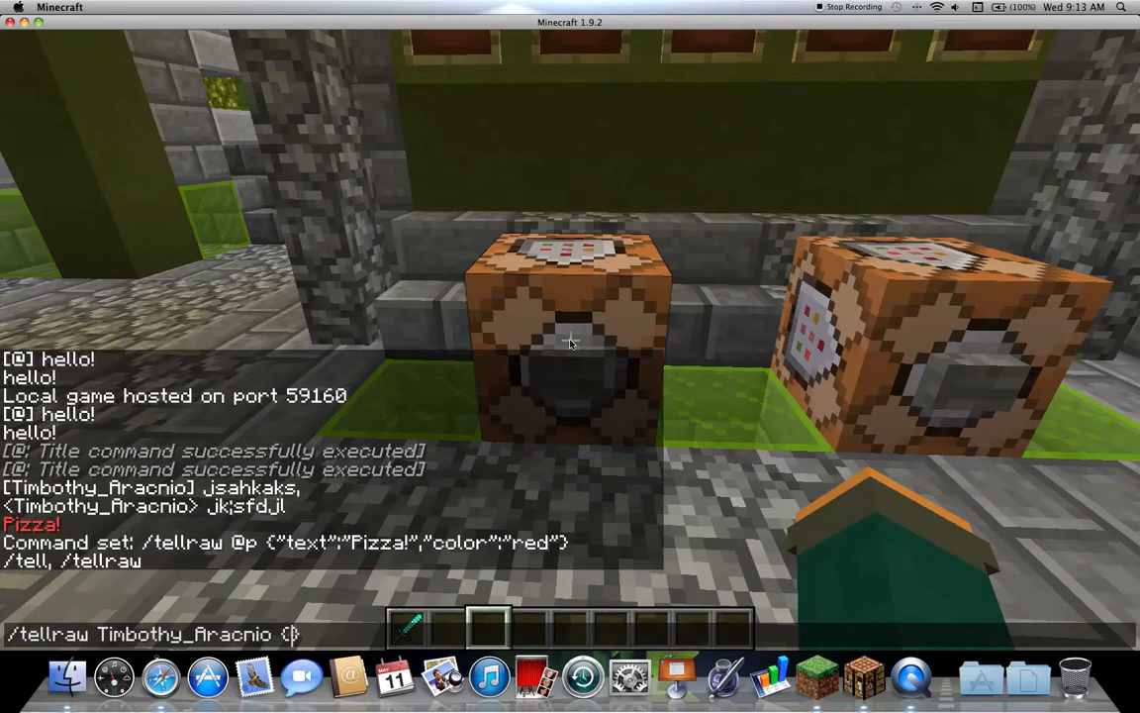
type("\"\"\"")
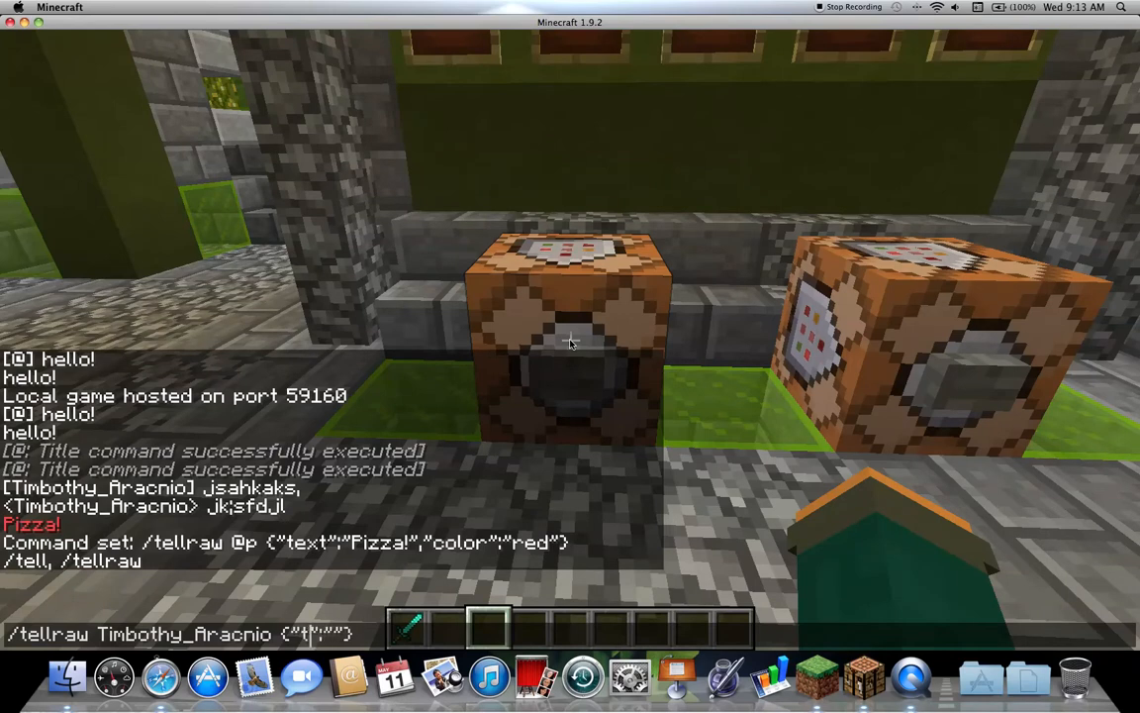
type("ext")
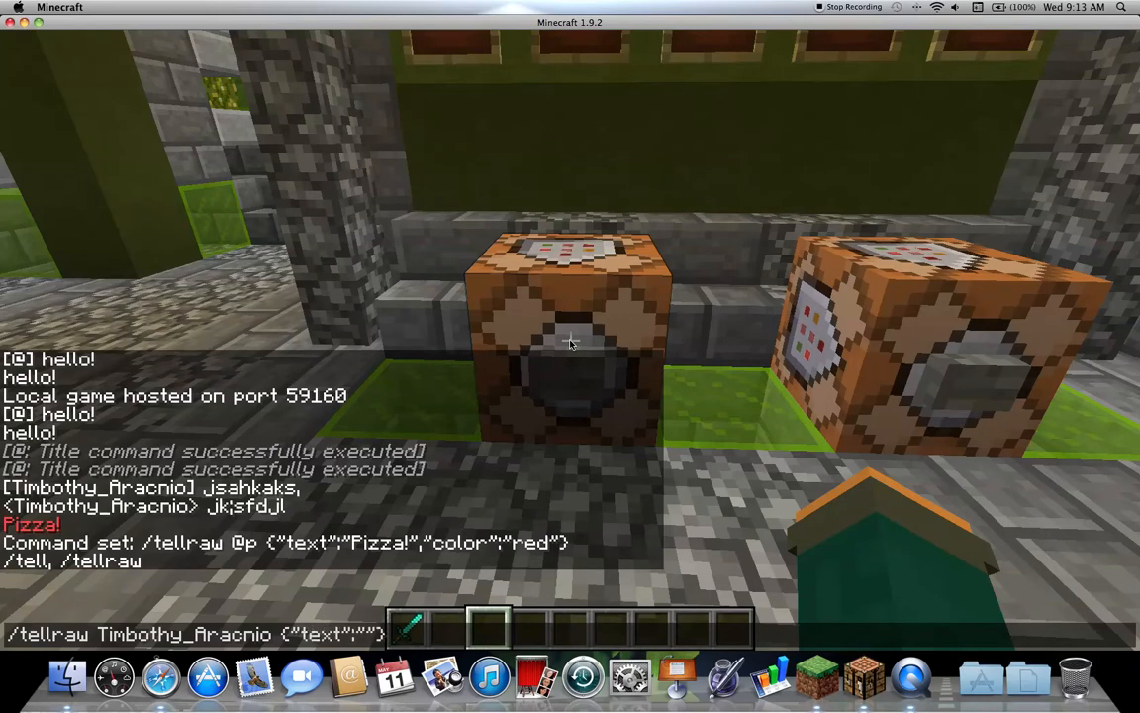
key("Return")
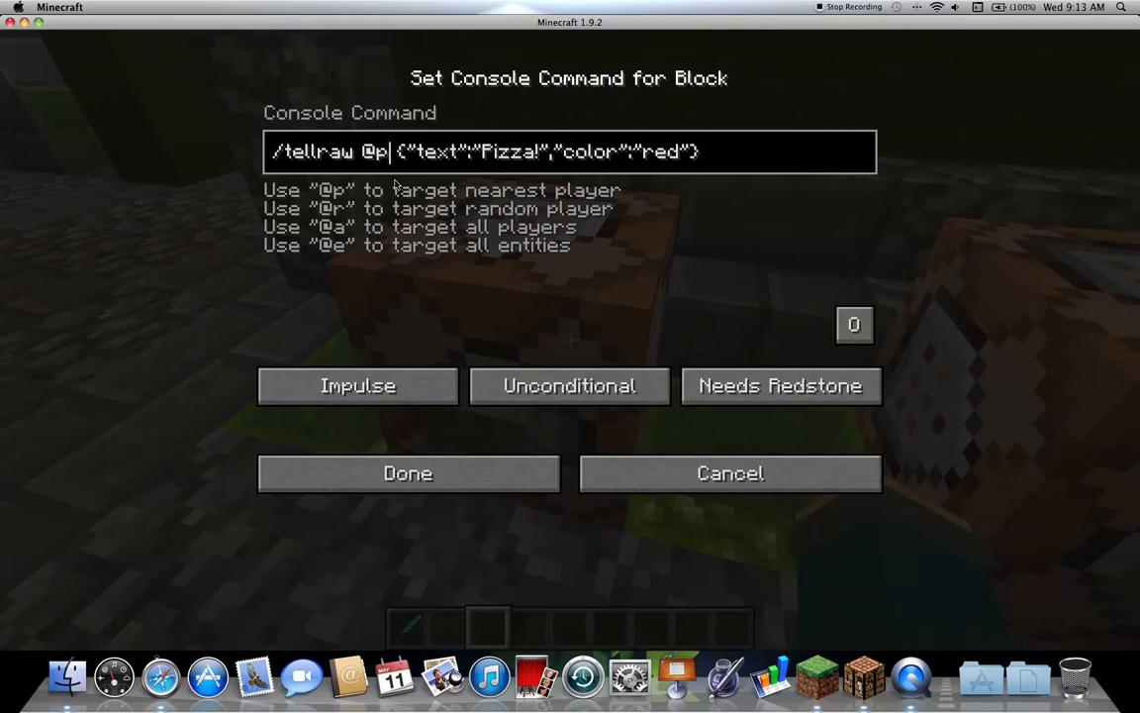
mouse_move(512, 512)
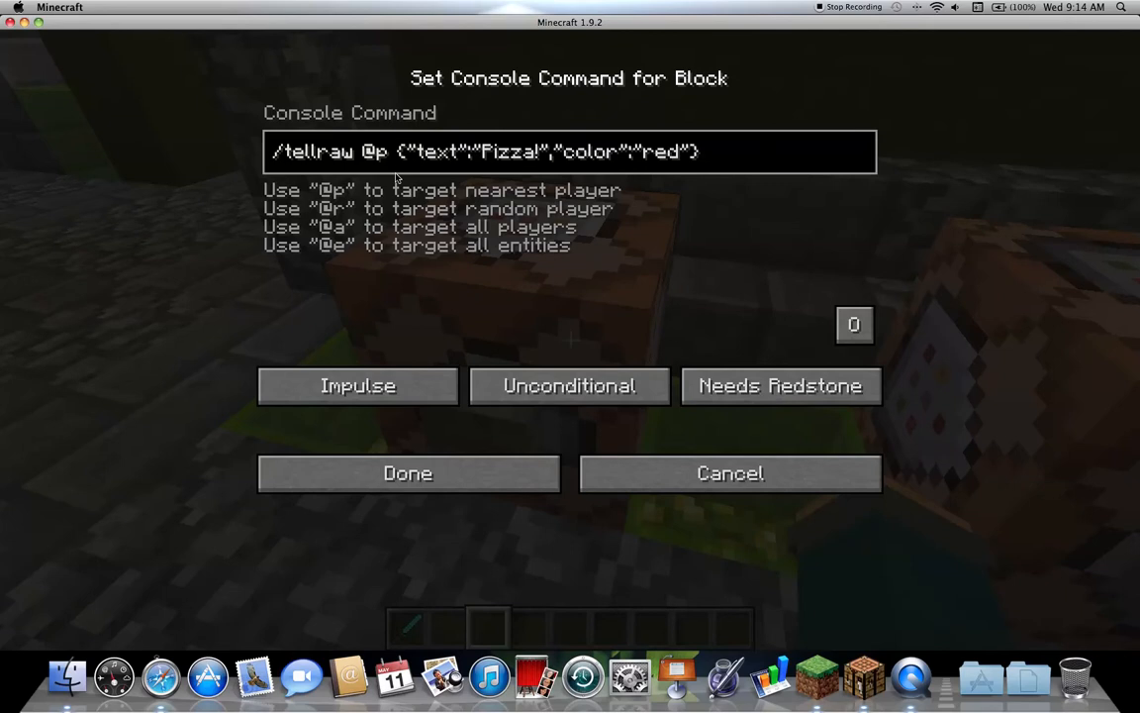
mouse_move(413, 158)
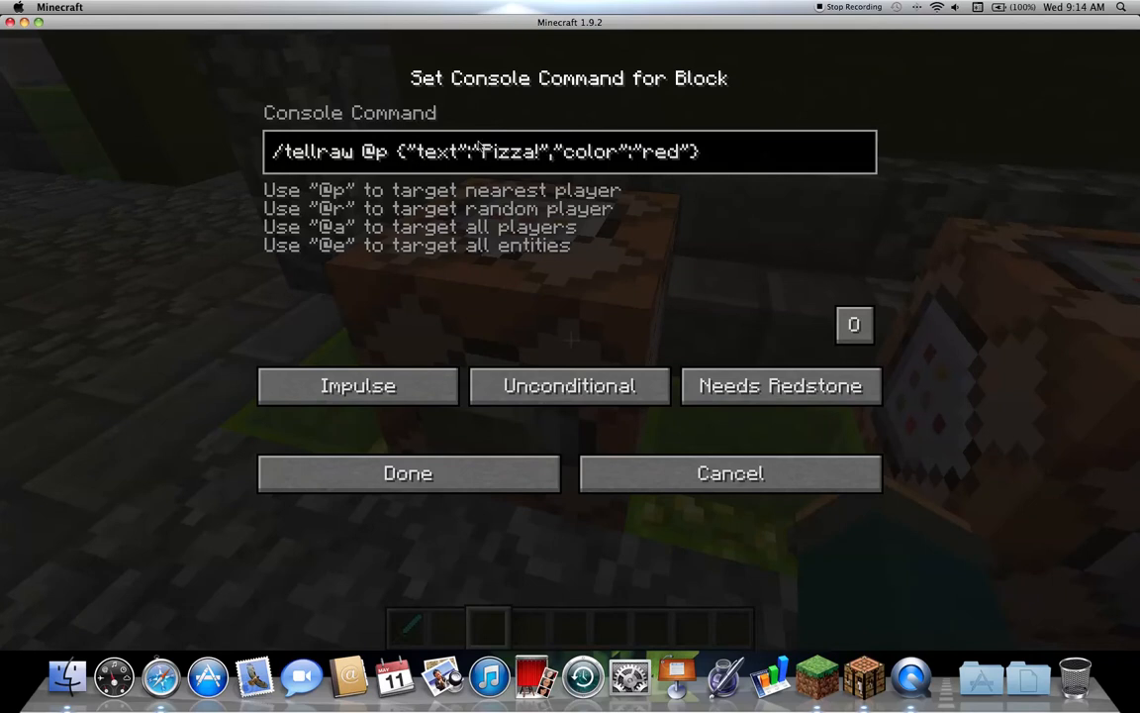
mouse_move(510, 168)
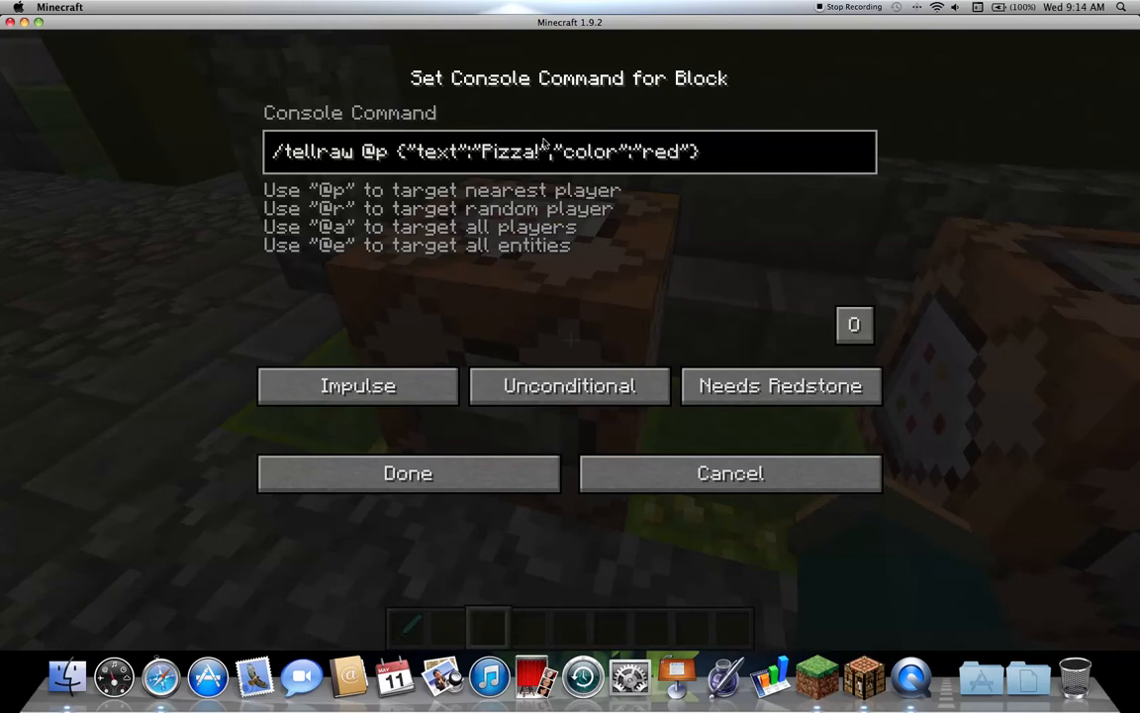
left_click(419, 151)
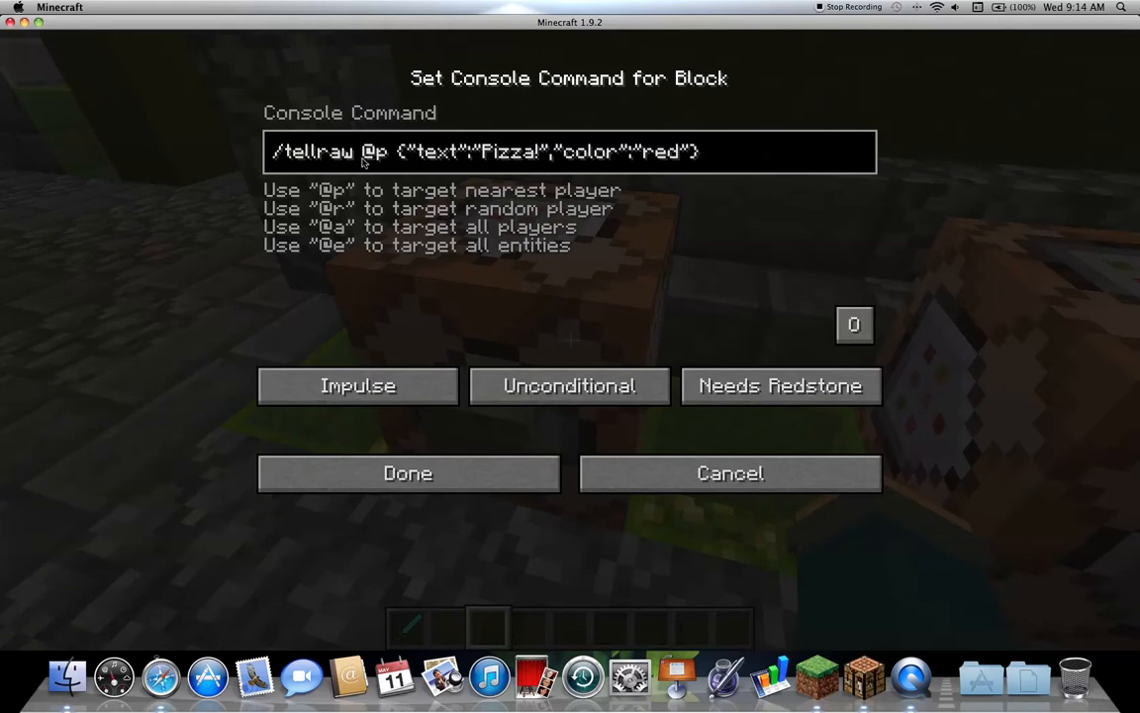
mouse_move(550, 158)
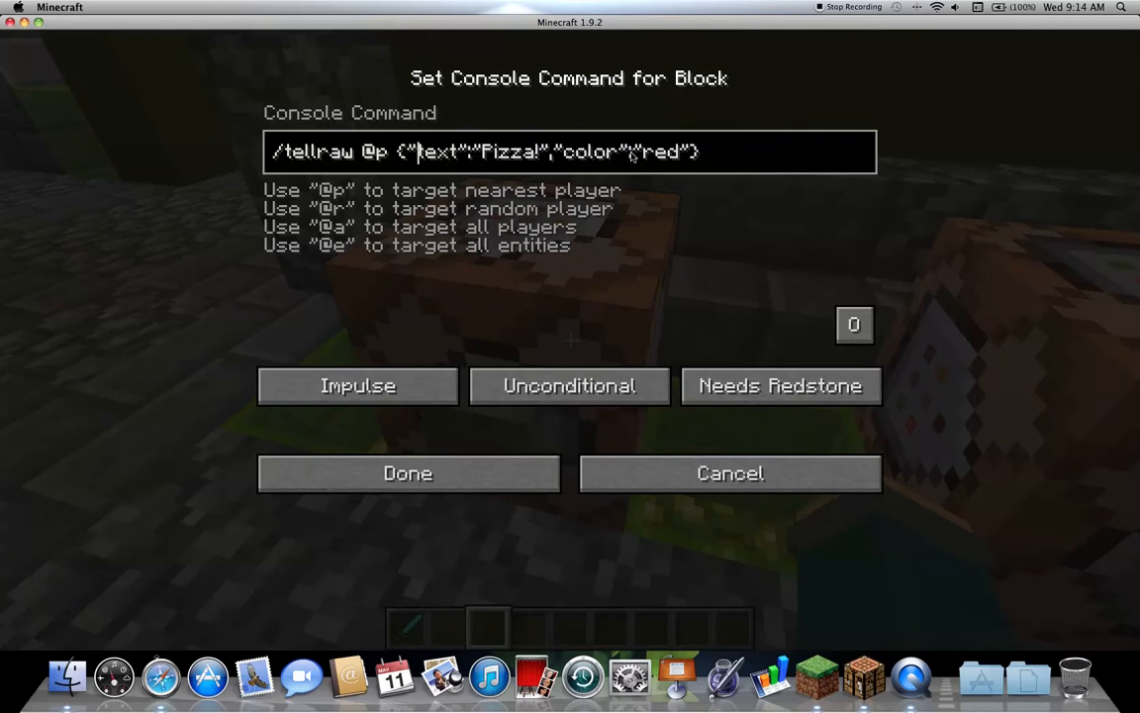
mouse_move(662, 163)
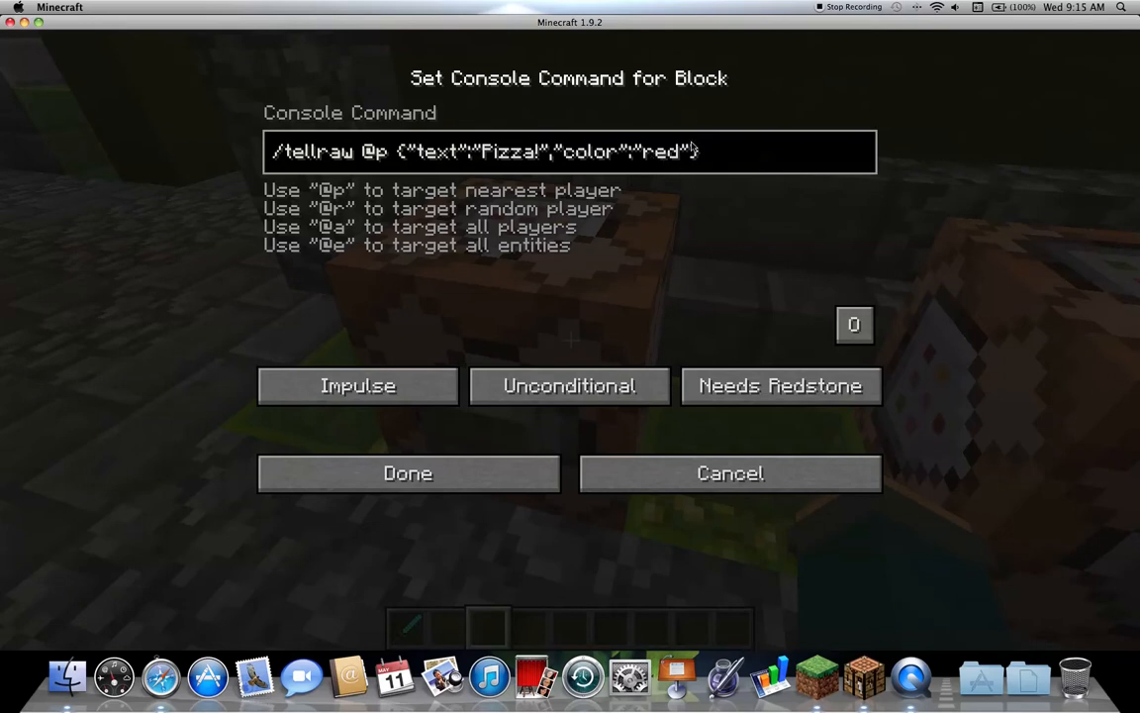
Step: Change the Pizza! tellraw colour value to light_blue and save the command
left_click(418, 152)
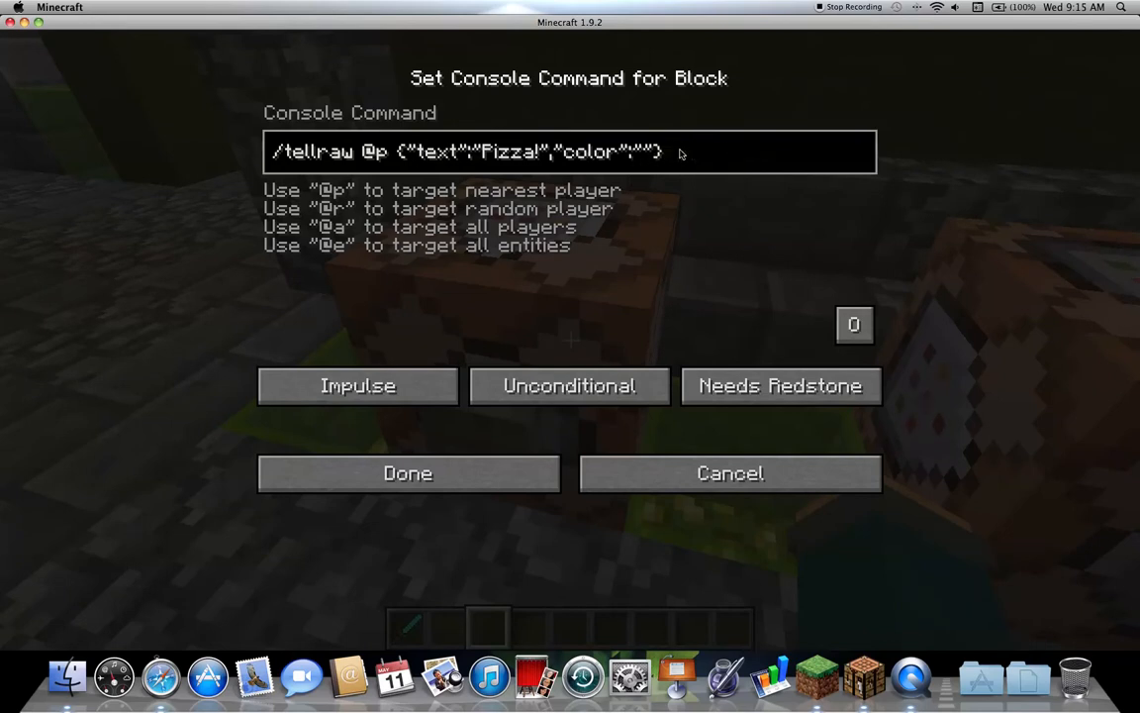
type("pu")
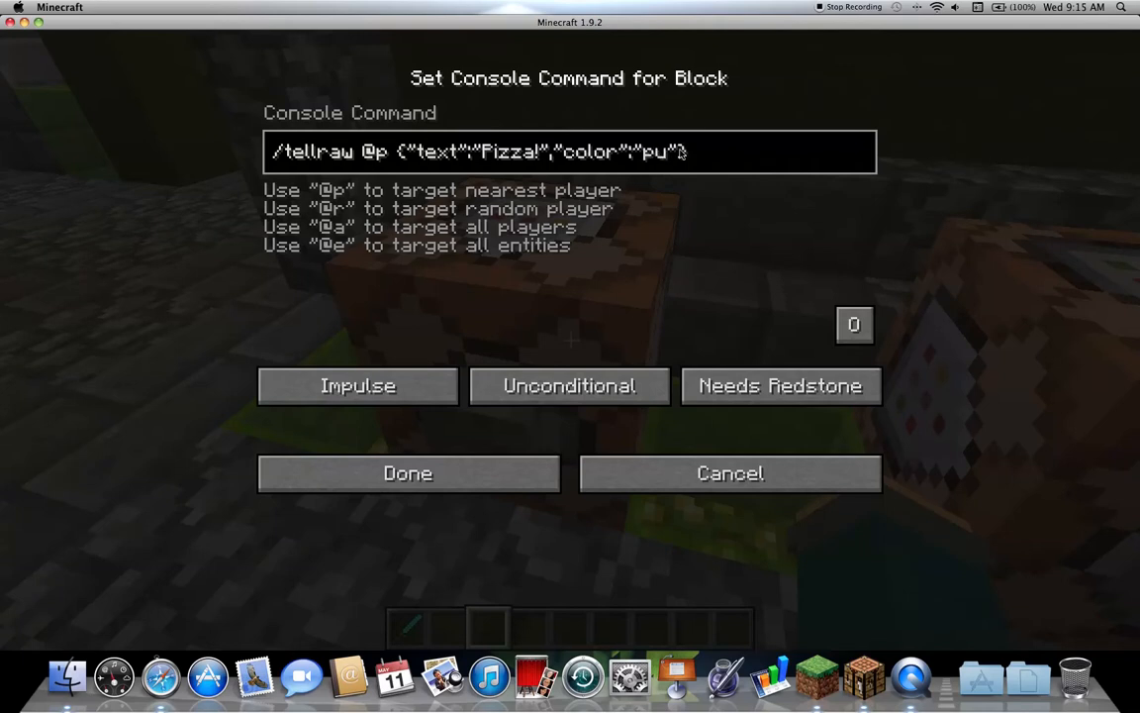
key("backspace")
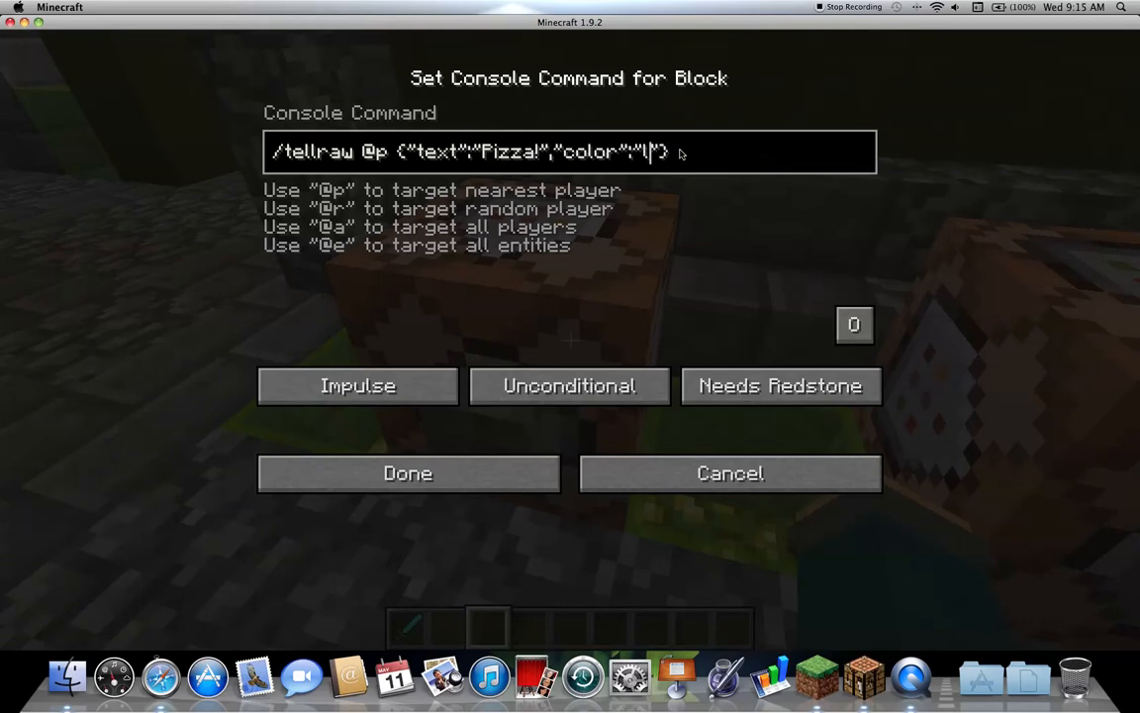
type("it")
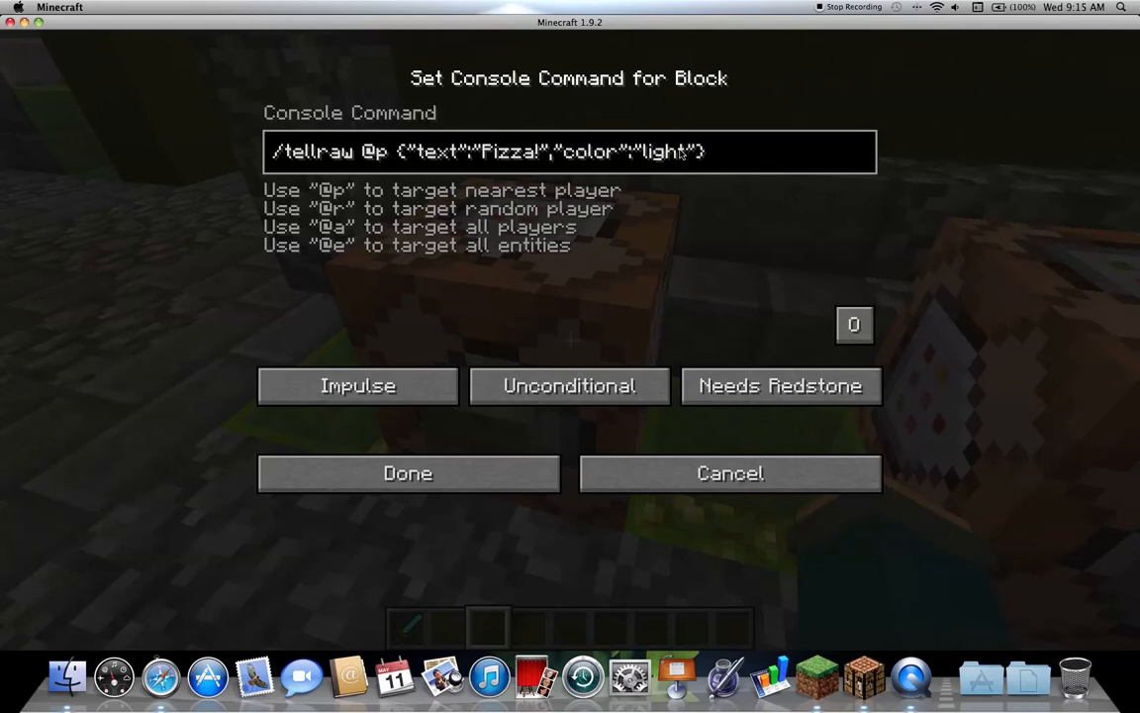
type("_")
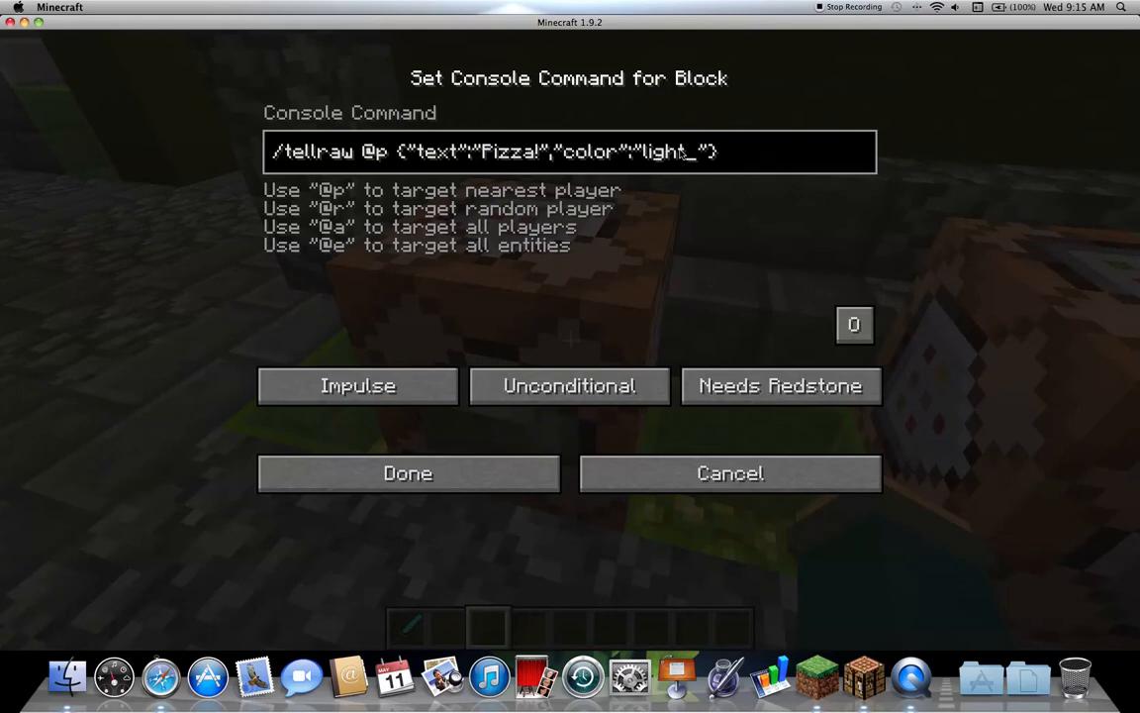
type("blue")
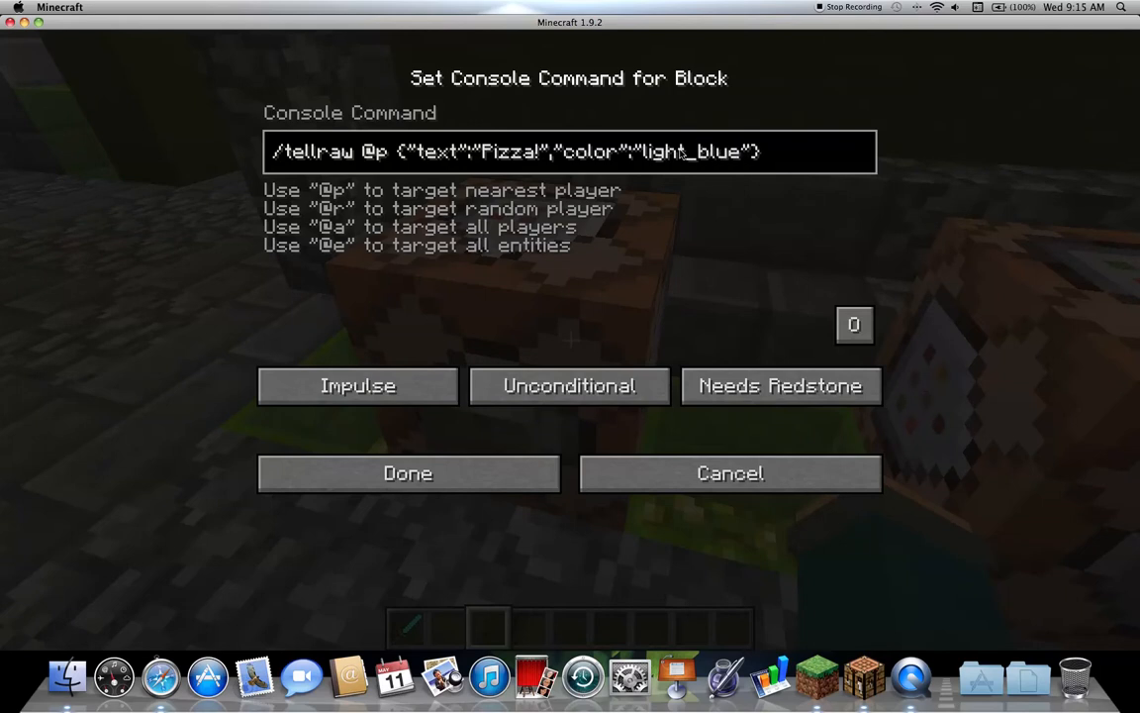
left_click(407, 472)
type("dark")
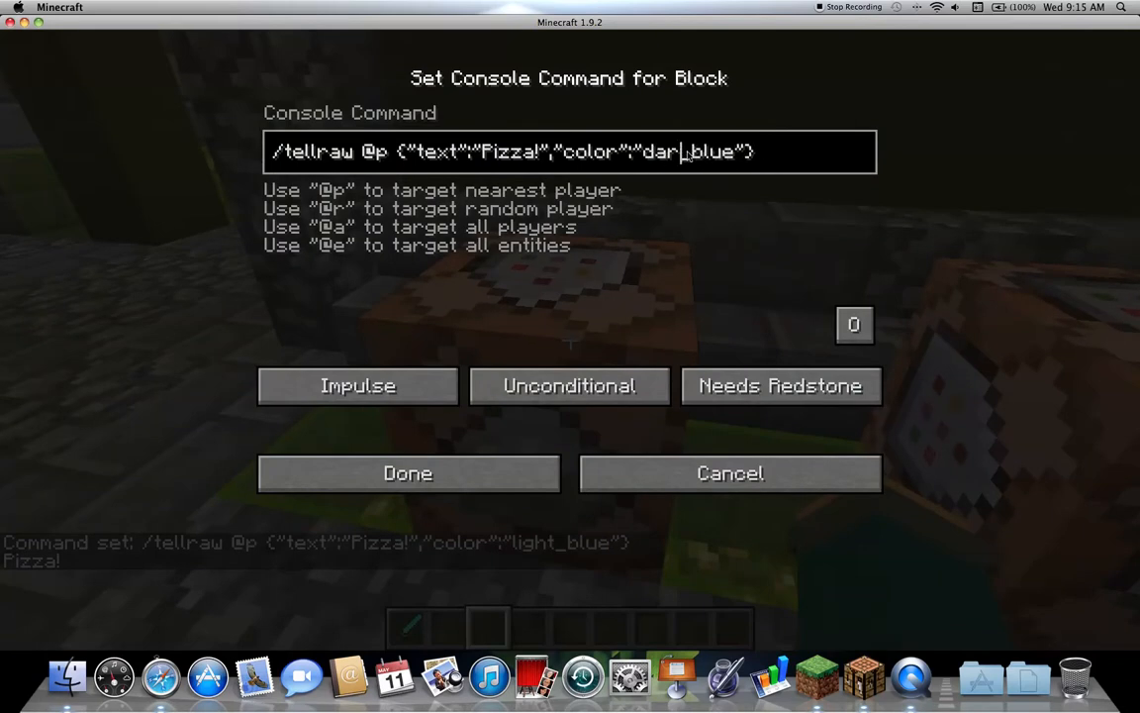
Step: Save the dark blue Pizza! command, then clear the colour value again
left_click(407, 472)
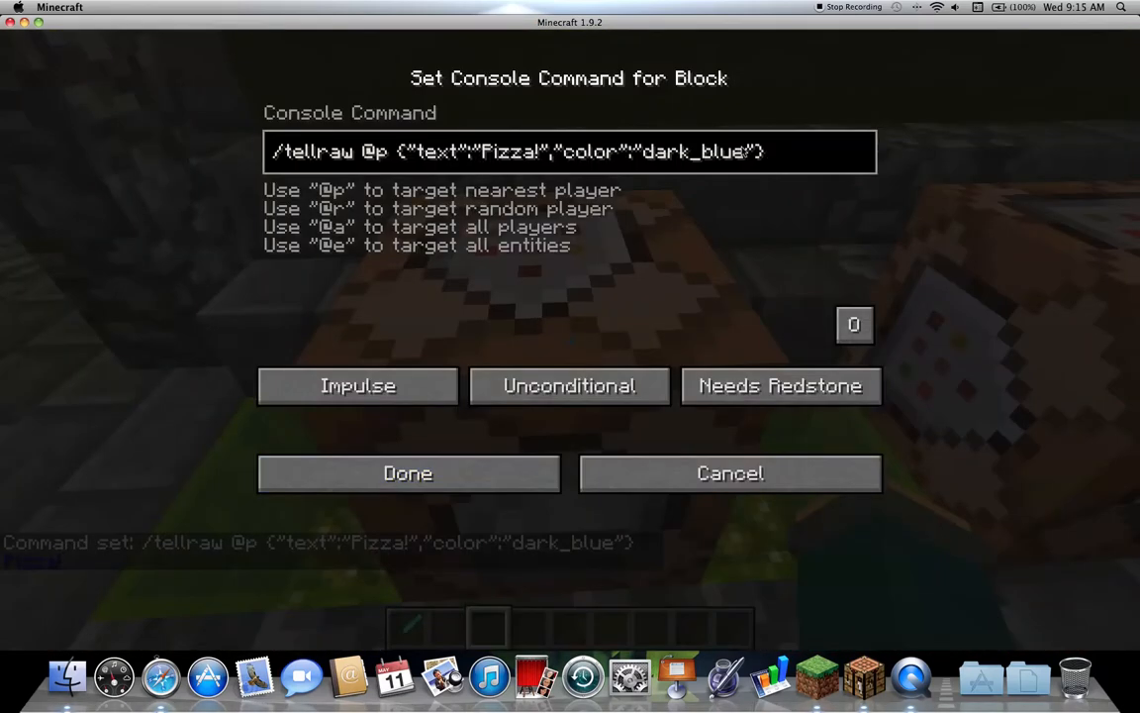
key("Backspace")
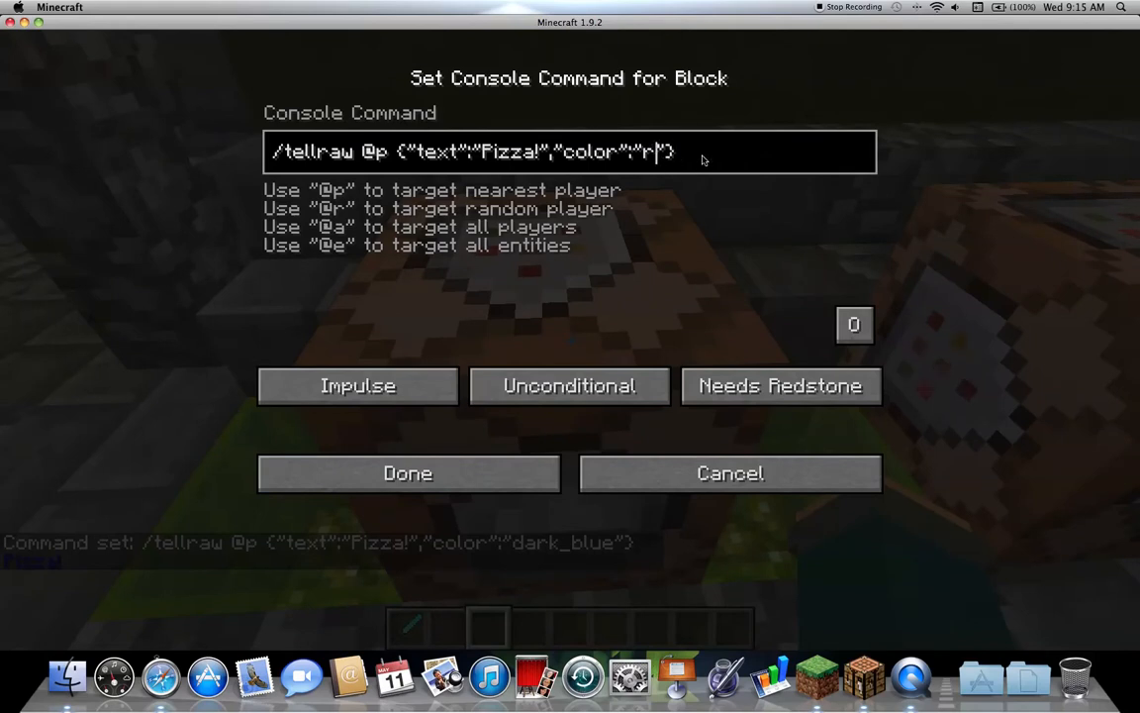
left_click(407, 472)
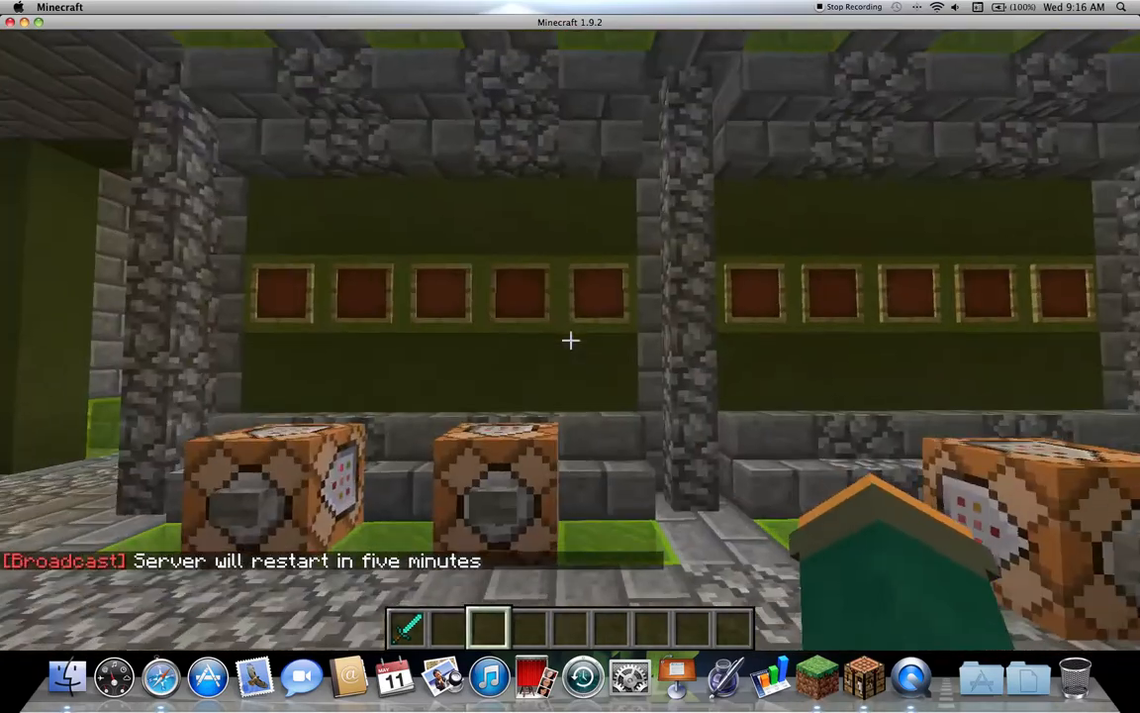
mouse_move(570, 340)
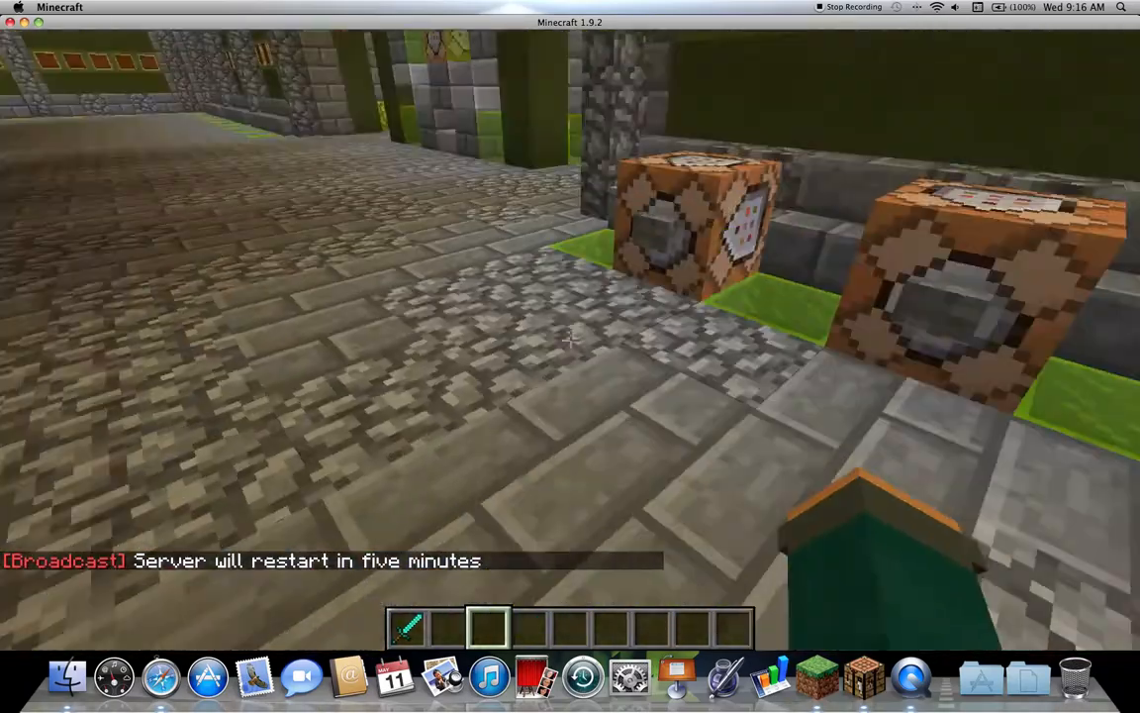
mouse_move(570, 357)
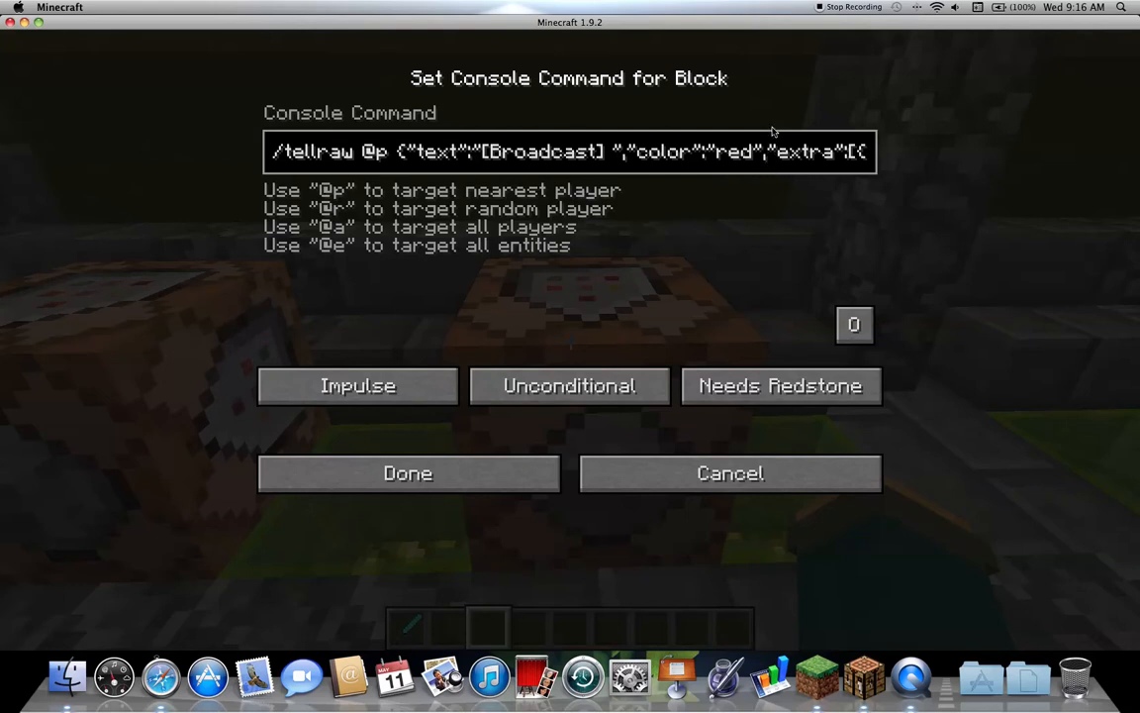
mouse_move(770, 156)
type("\"text\":\"Server will")
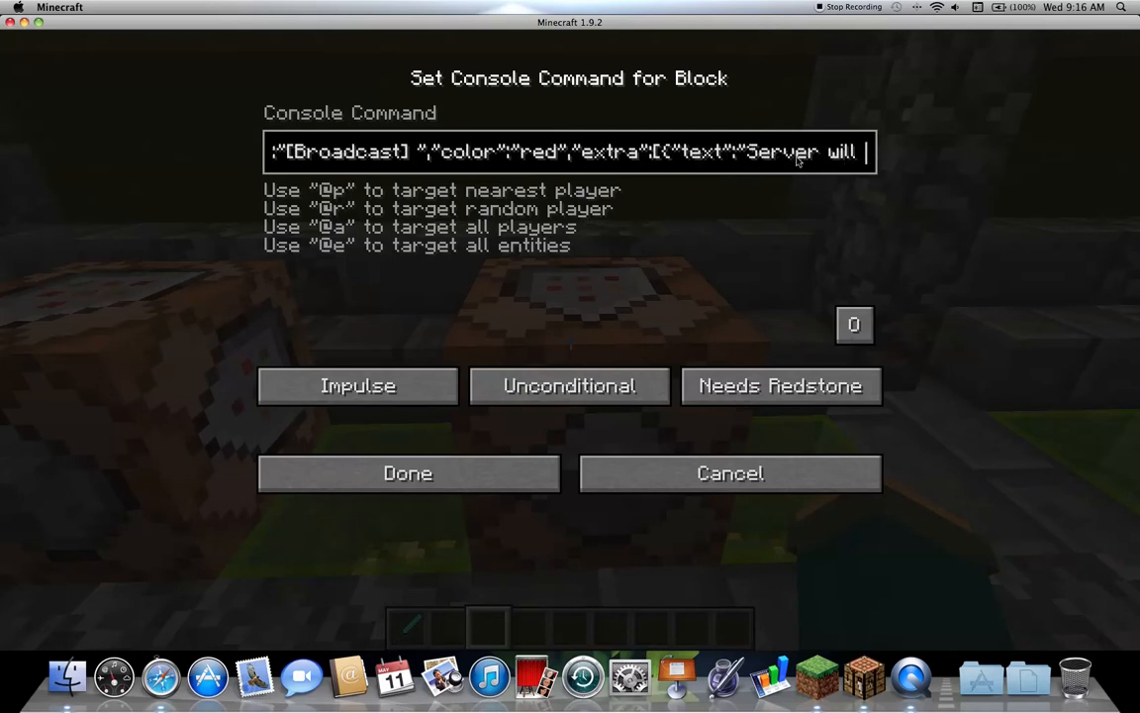
Step: Type the white 'Server will restart in five minutes' text after the red [Broadcast] prefix
type("restart in five minutes\",\"colo")
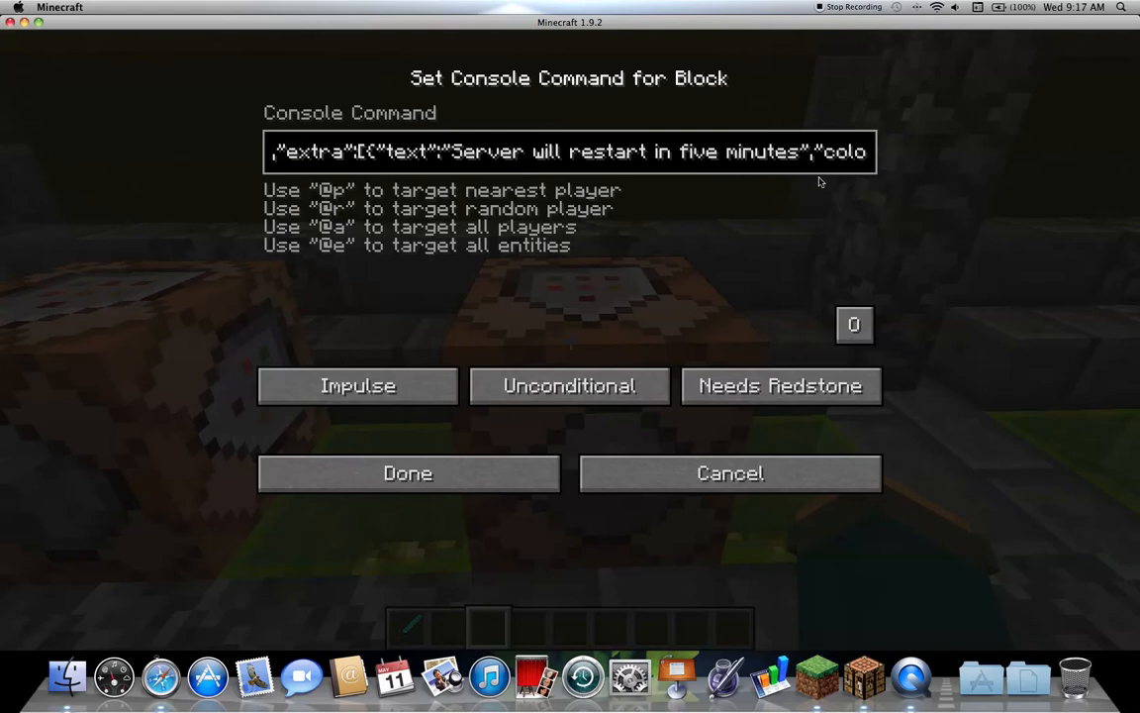
left_click(803, 152)
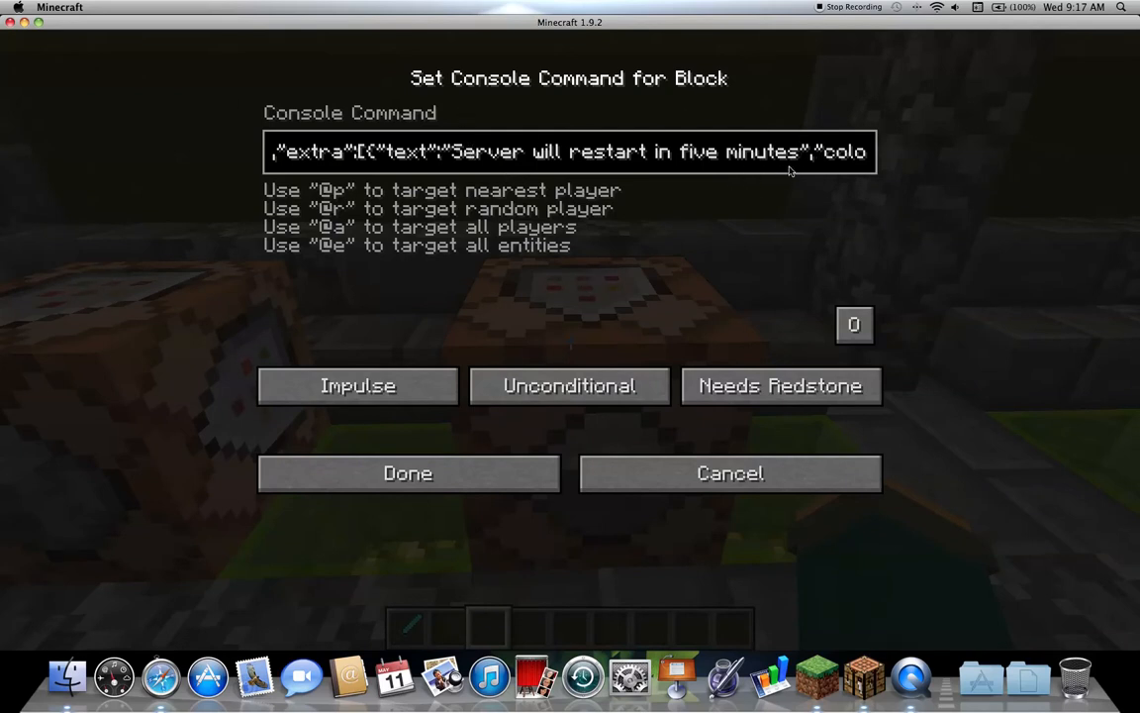
mouse_move(189, 88)
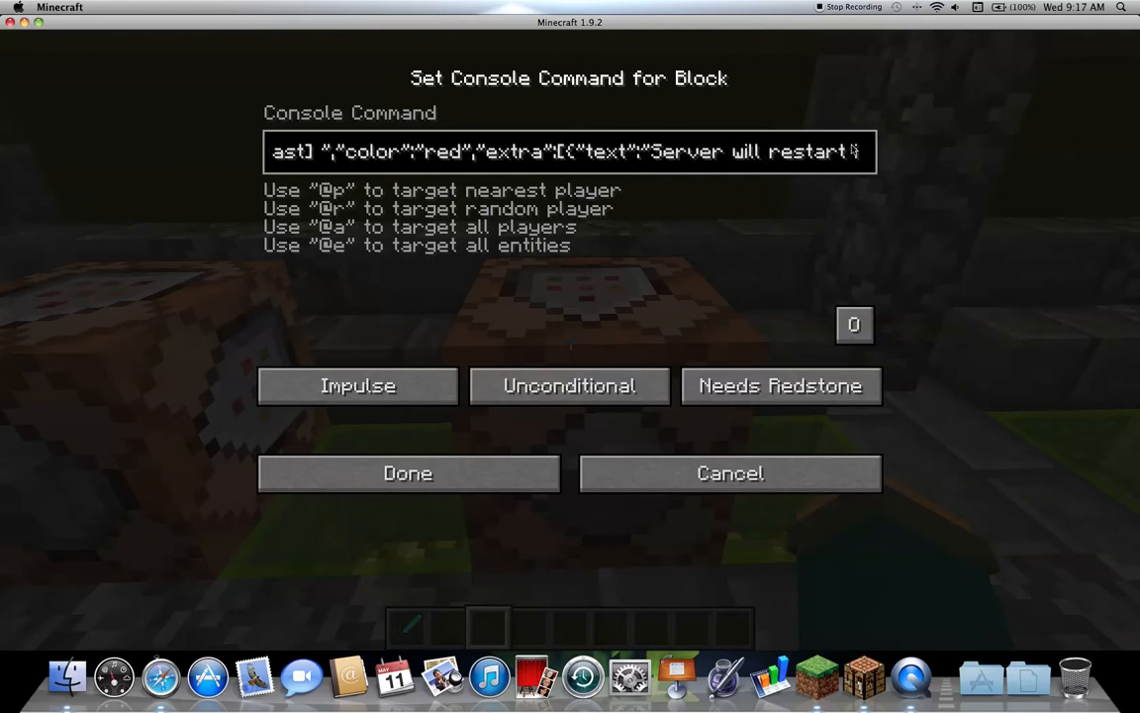
type("in five minutes\",\"color\":\"white\"}]")
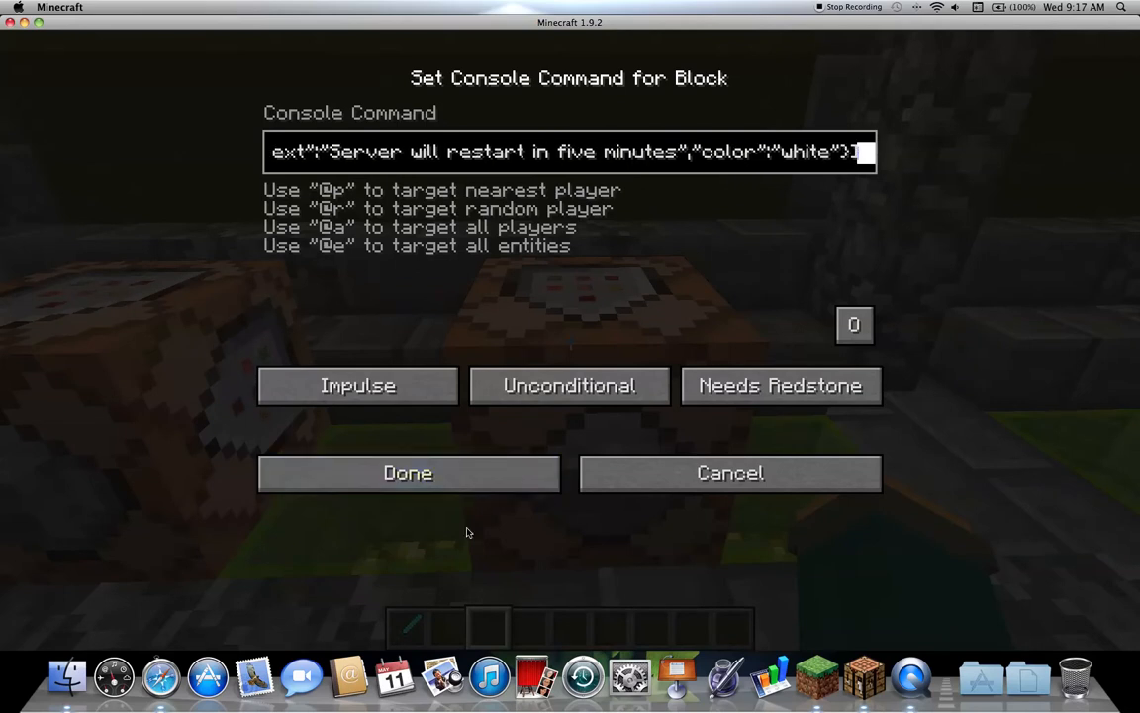
Step: Fix the quotes in the [Broadcast] tellraw command, save it and close the editor
left_click(406, 472)
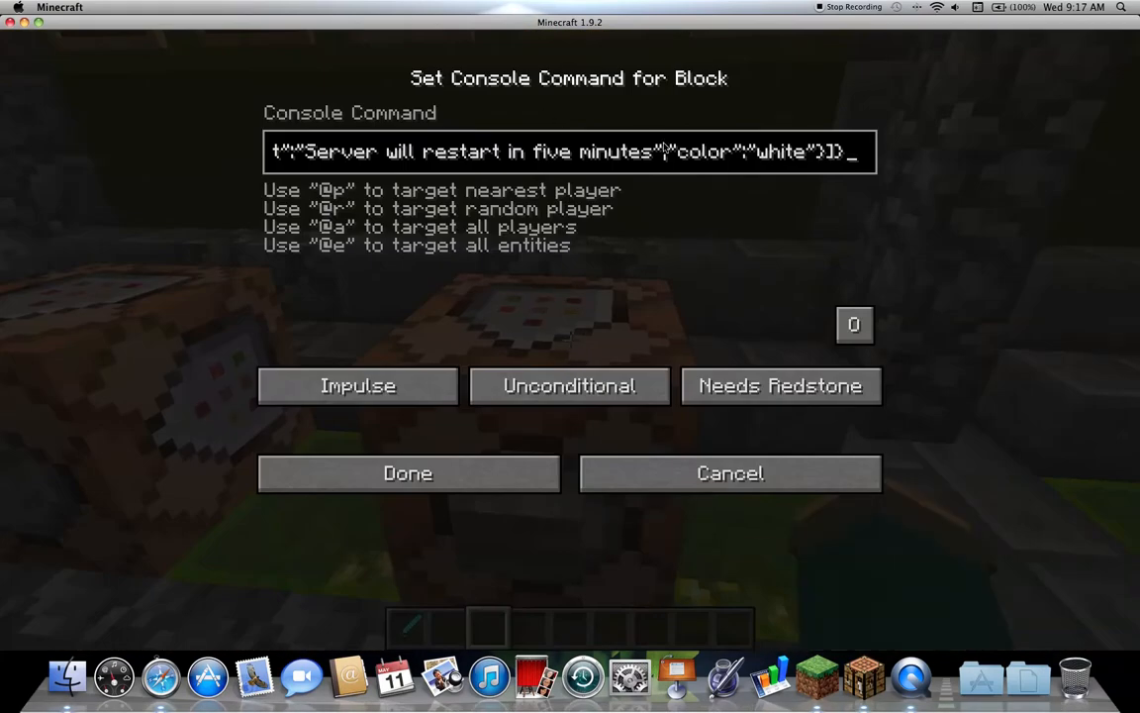
mouse_move(665, 158)
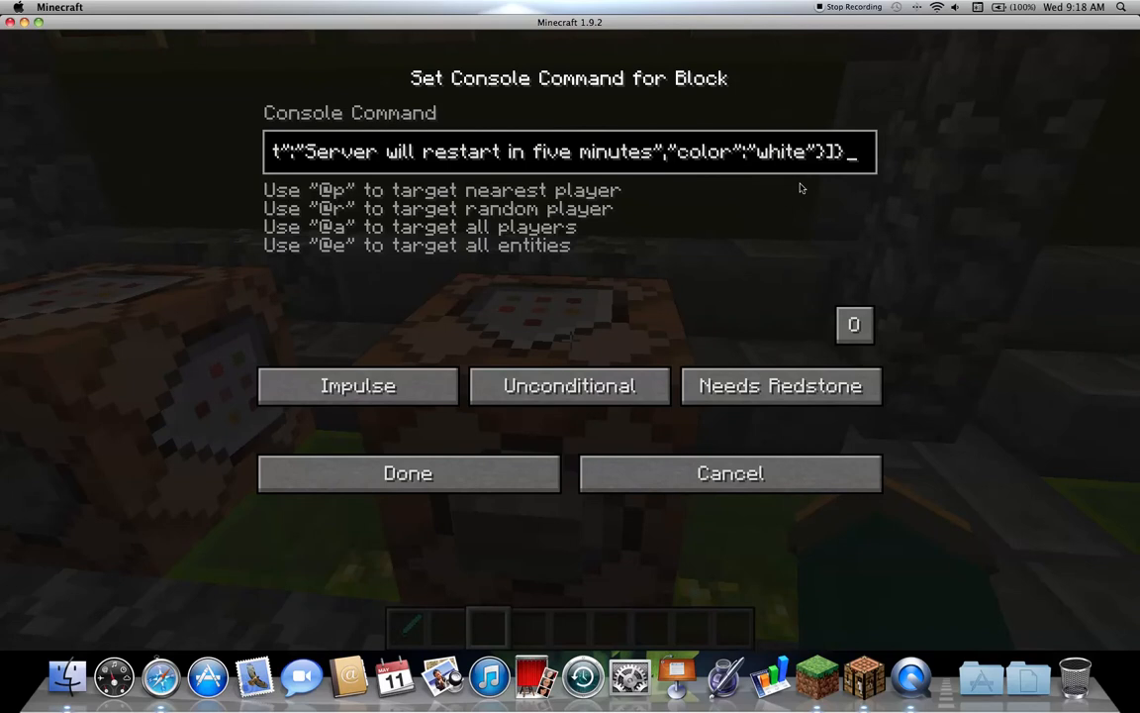
left_click(407, 473)
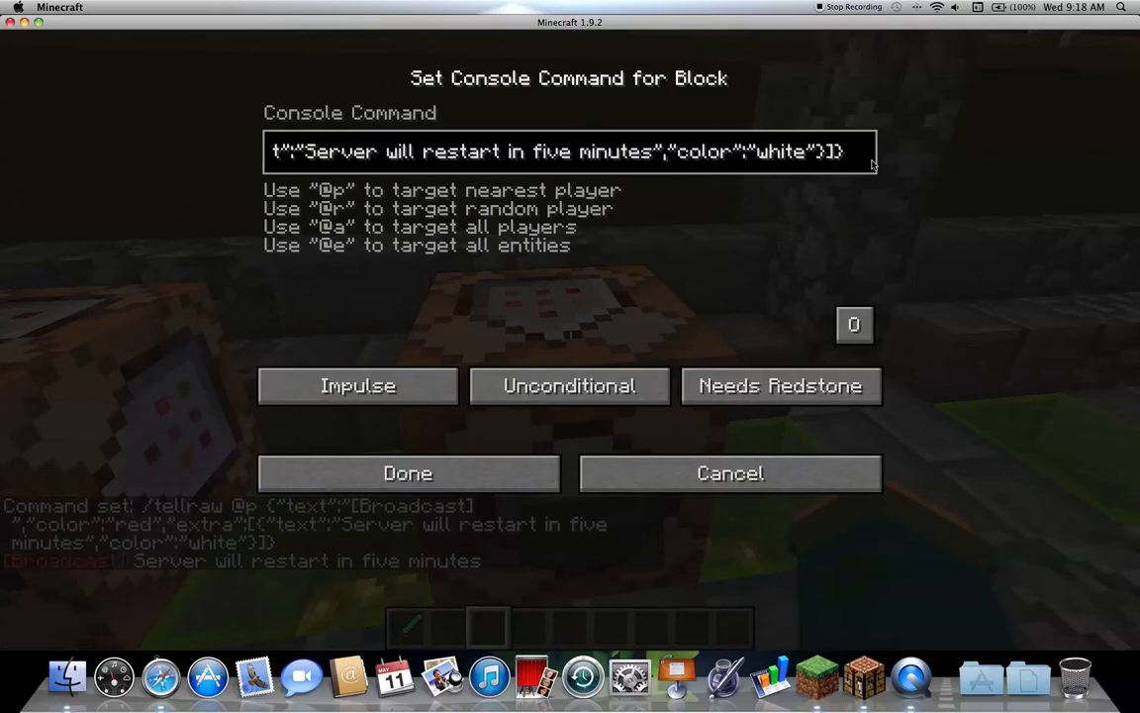
left_click(407, 472)
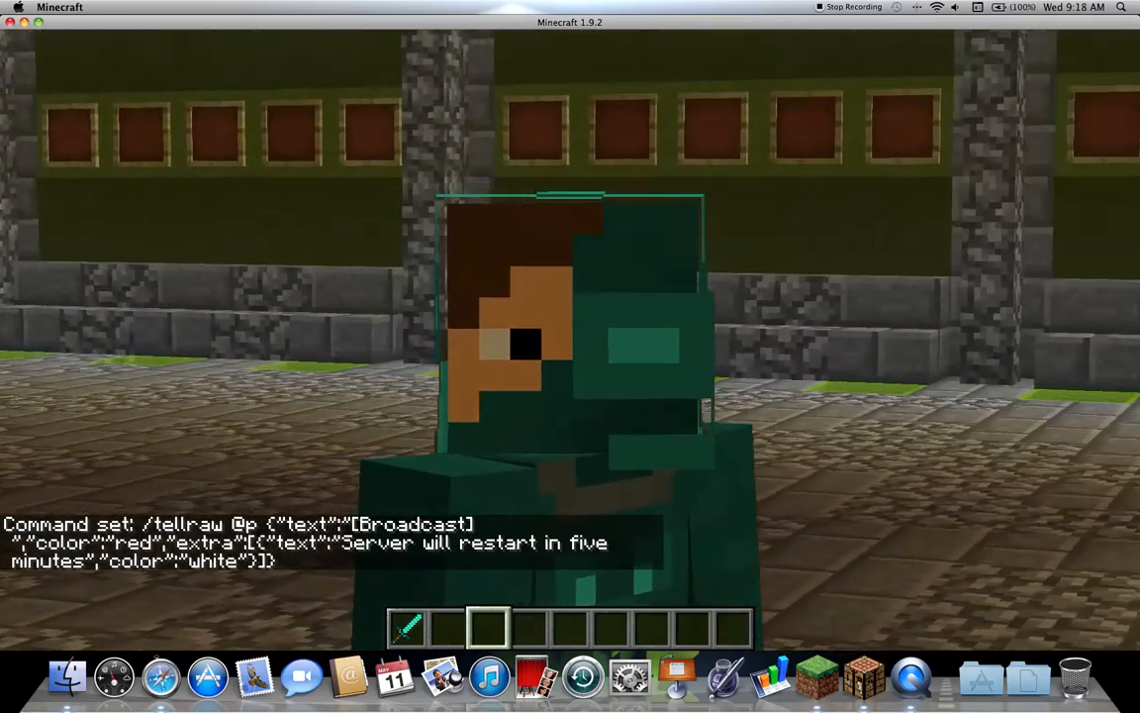
mouse_move(570, 356)
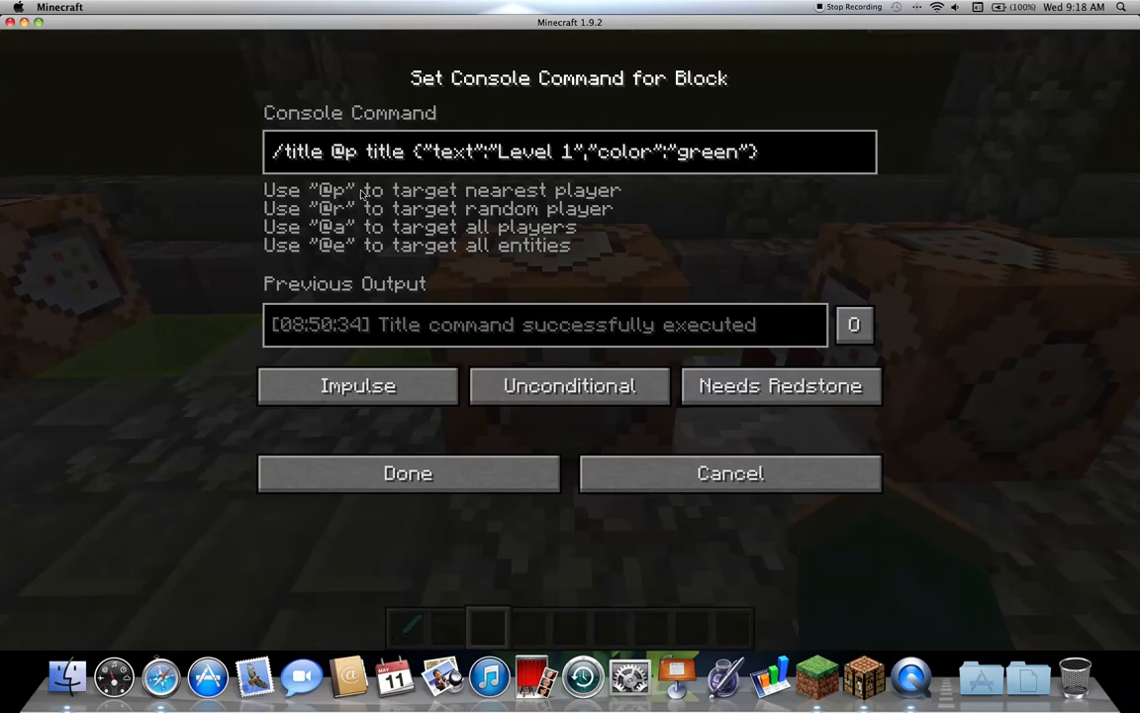
mouse_move(389, 166)
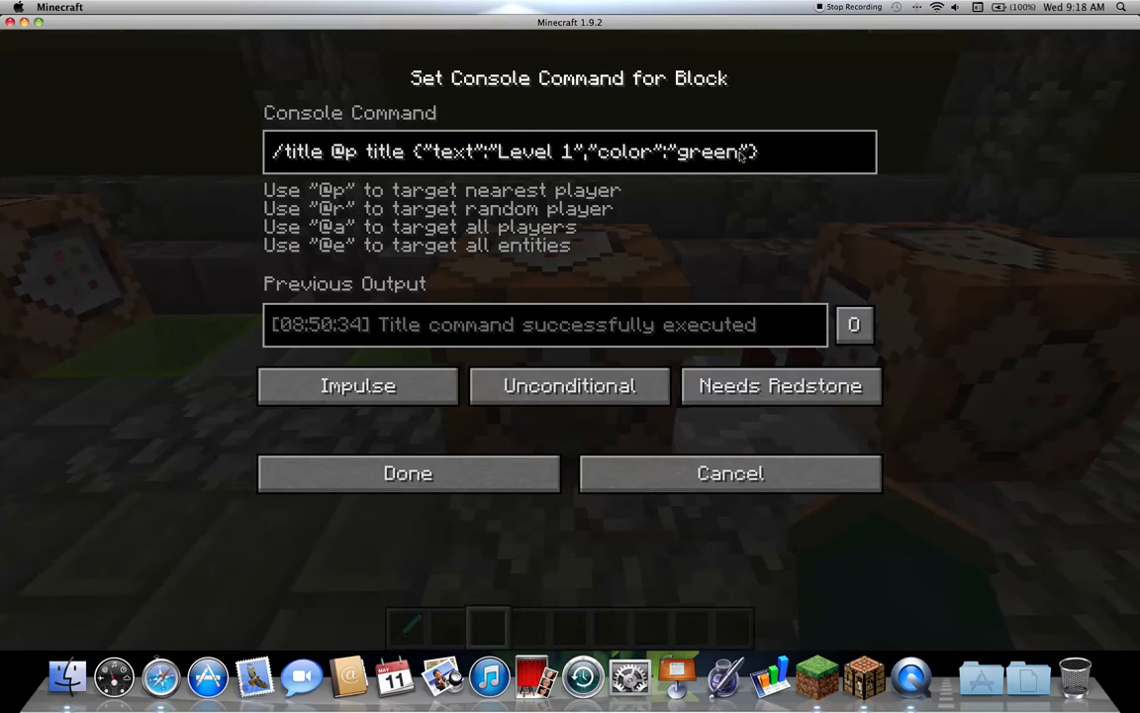
mouse_move(515, 142)
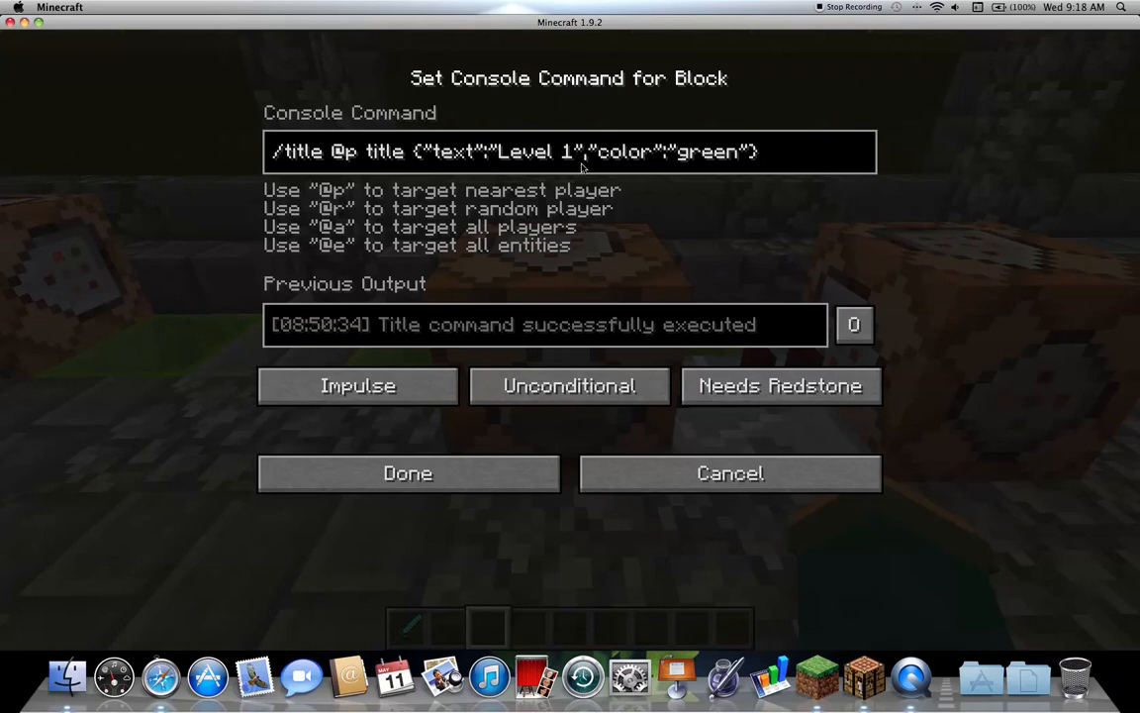
mouse_move(674, 159)
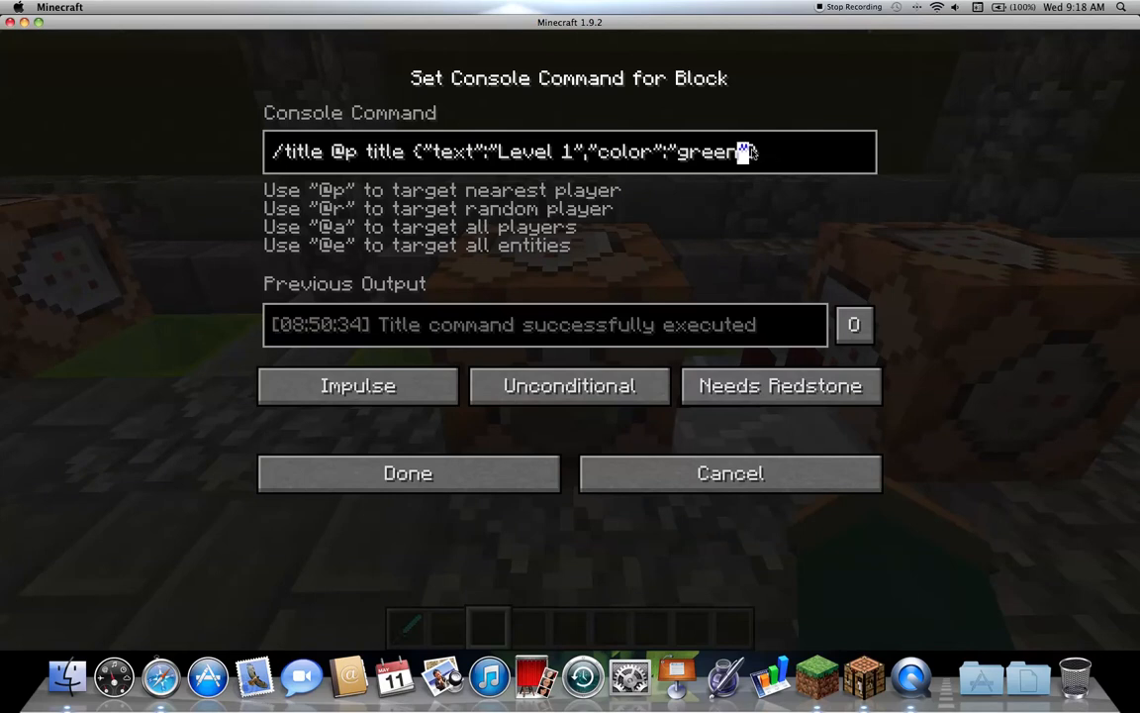
Step: Add the closing brace to the green "Level 1" title command and save it
type("}")
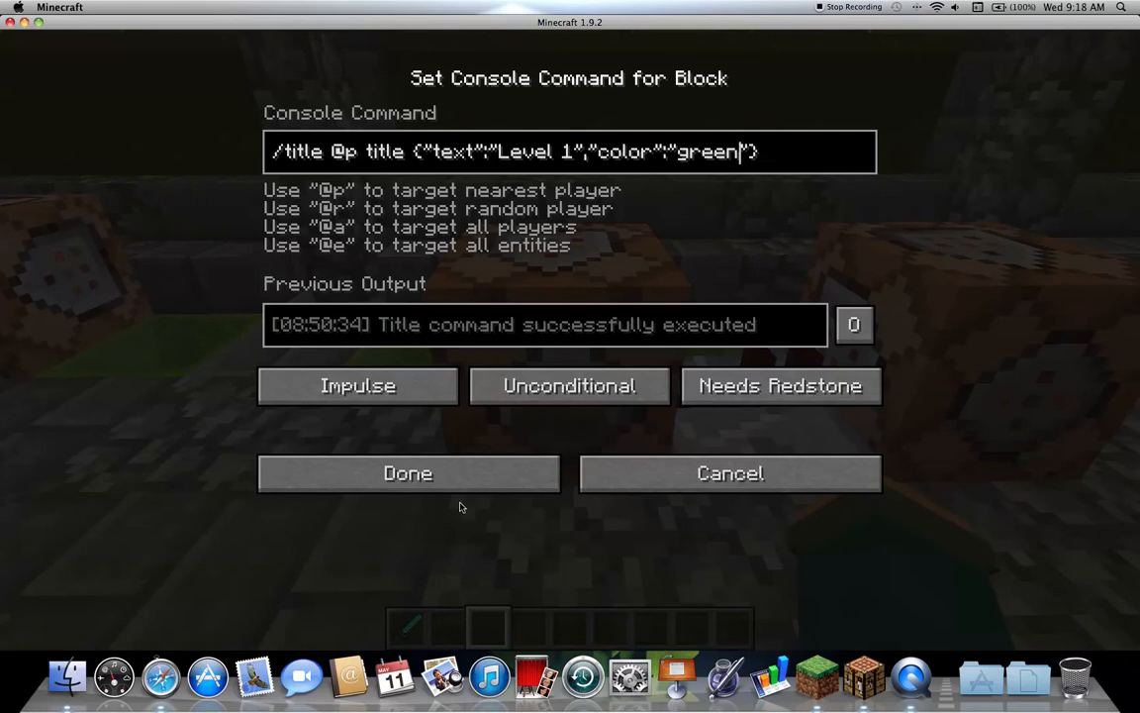
left_click(407, 472)
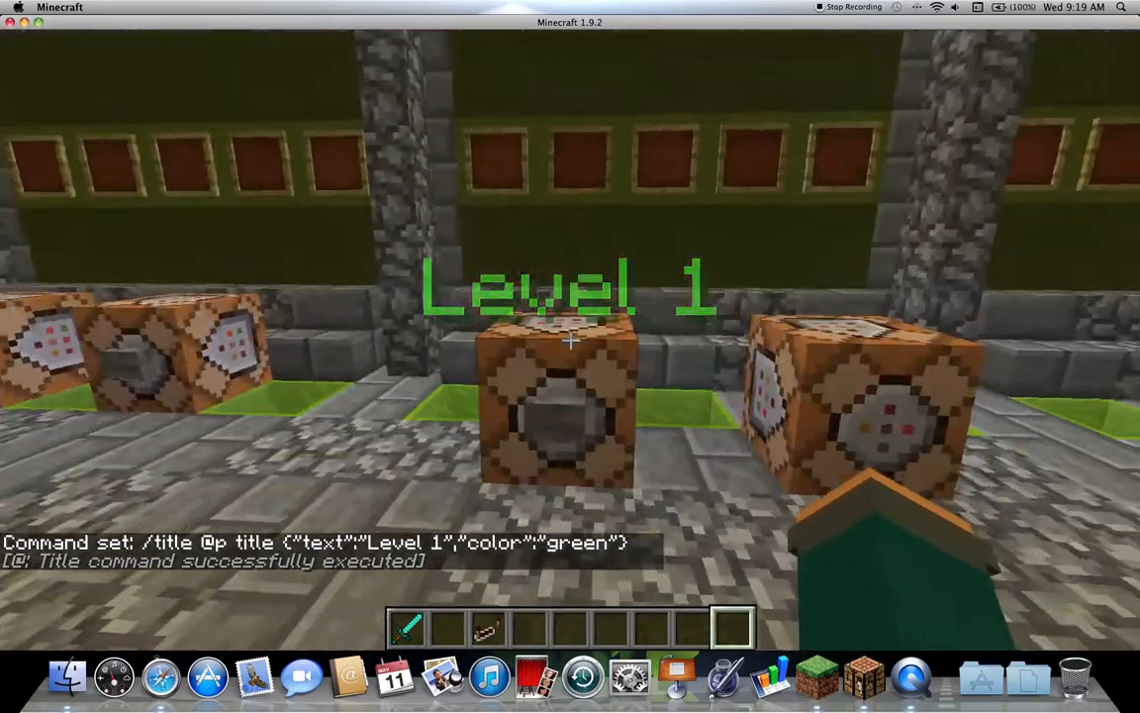
mouse_move(570, 356)
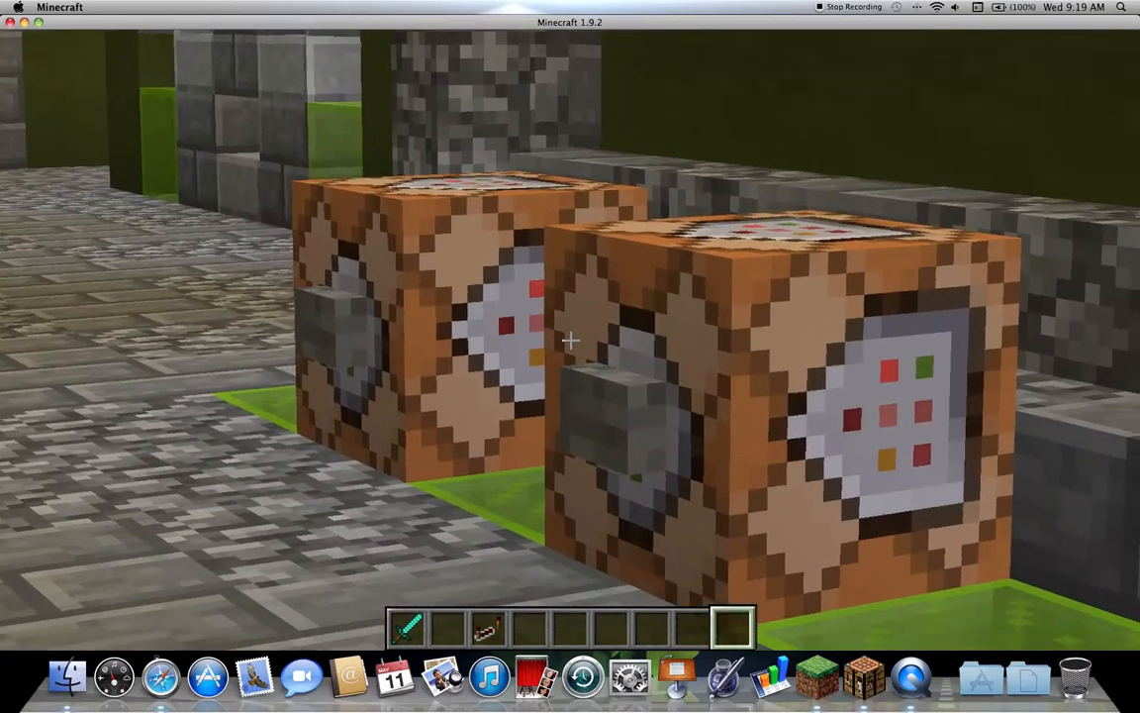
mouse_move(570, 342)
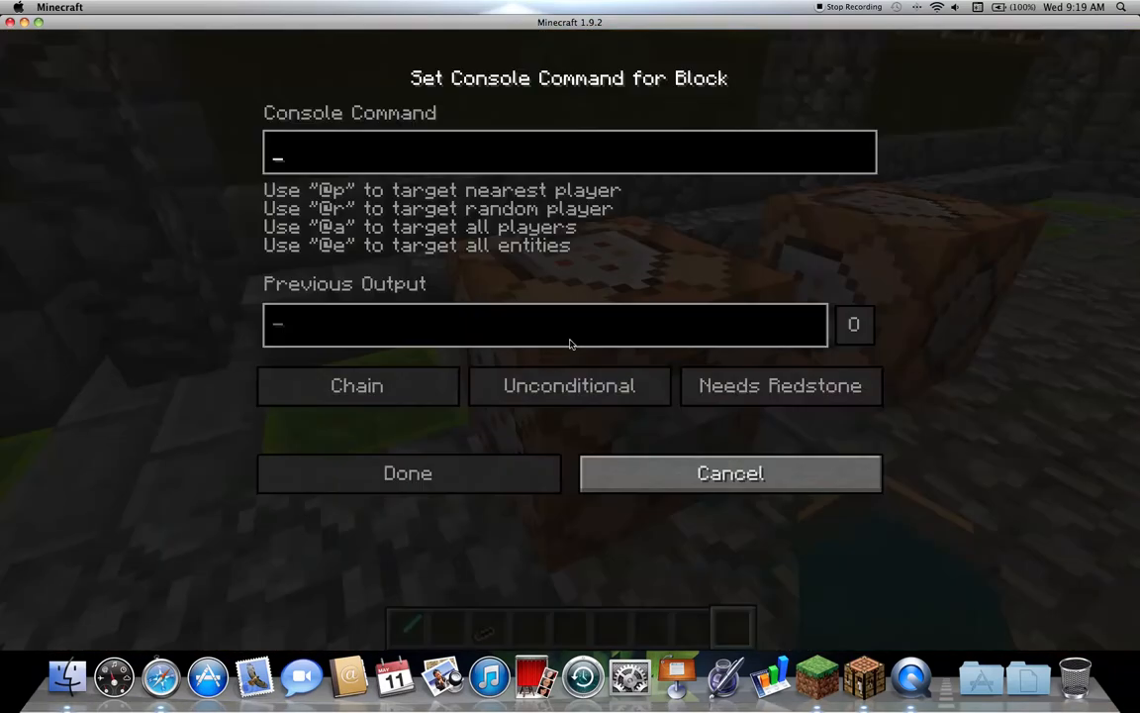
Step: Save /title @p subtitle {"text":"Buttons"} in the next block, removing the stray character
left_click(406, 473)
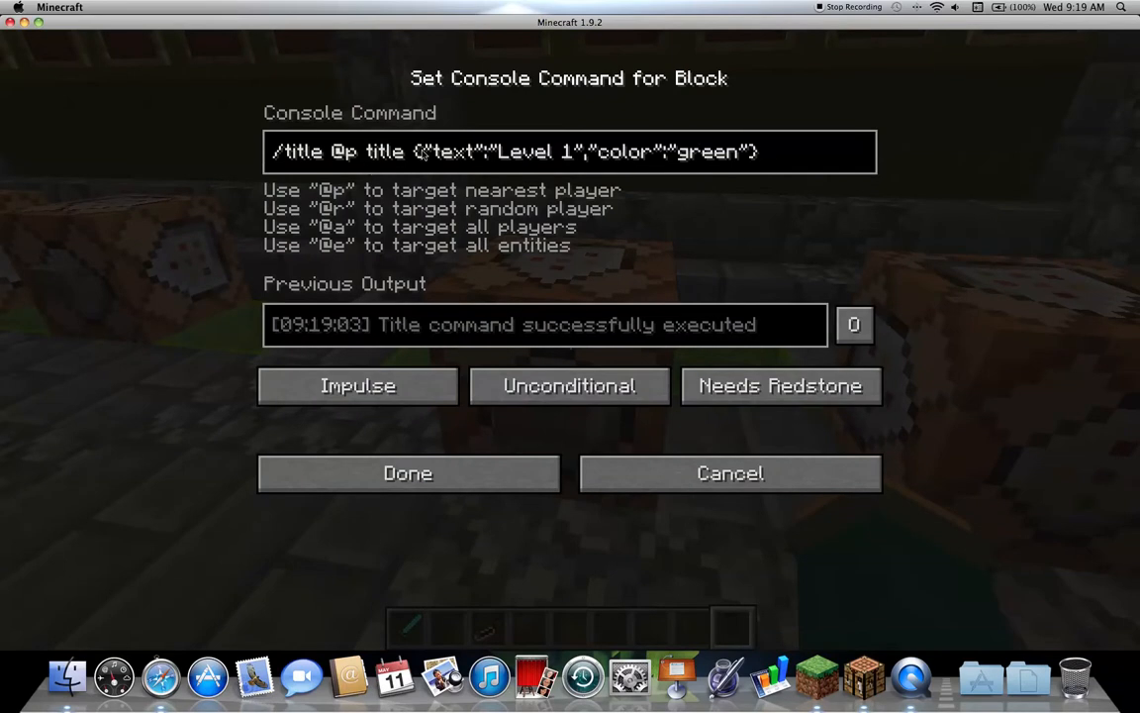
left_click(407, 472)
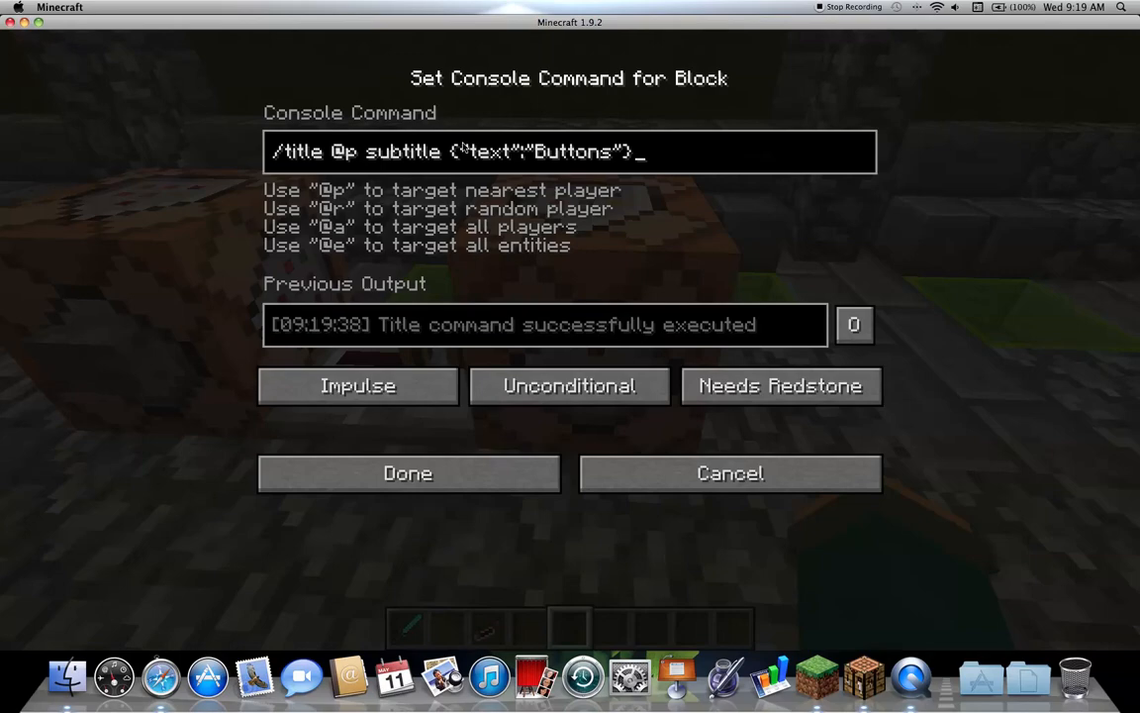
left_click(407, 472)
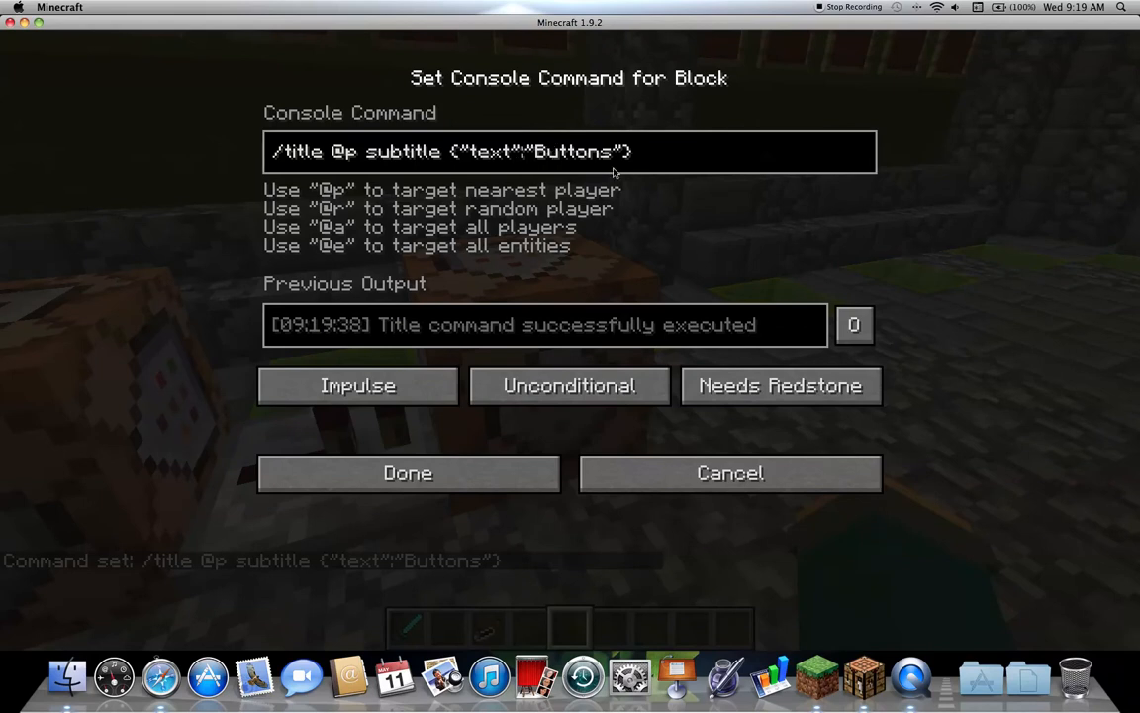
left_click(407, 472)
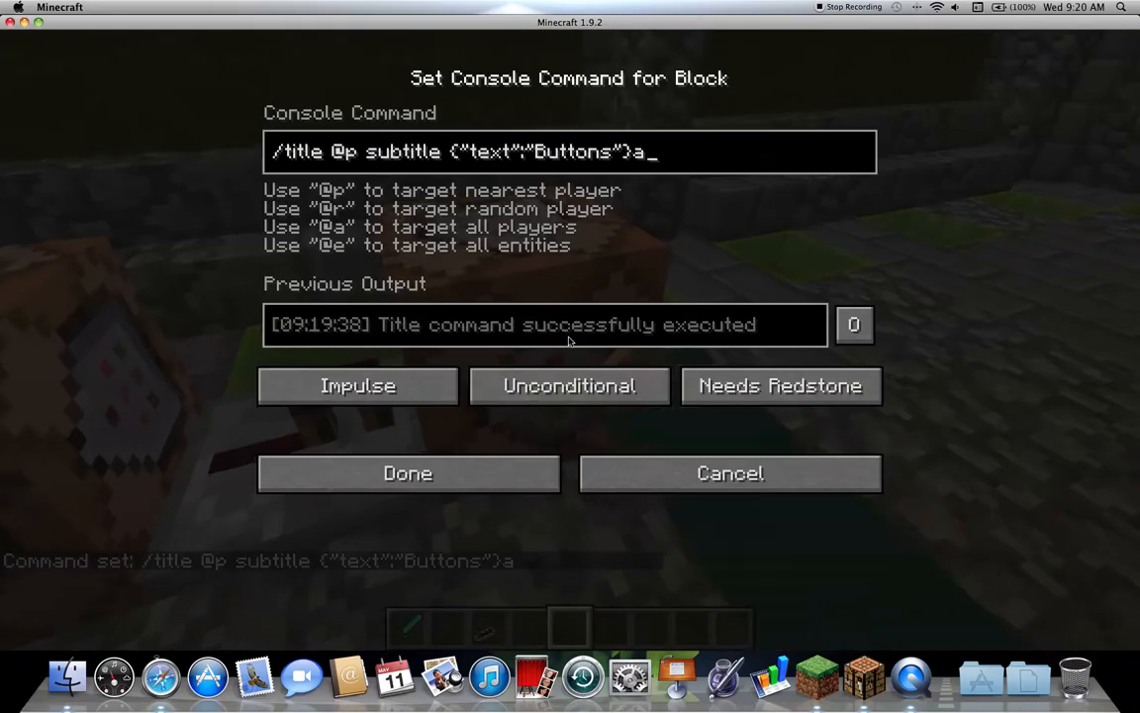
left_click(407, 472)
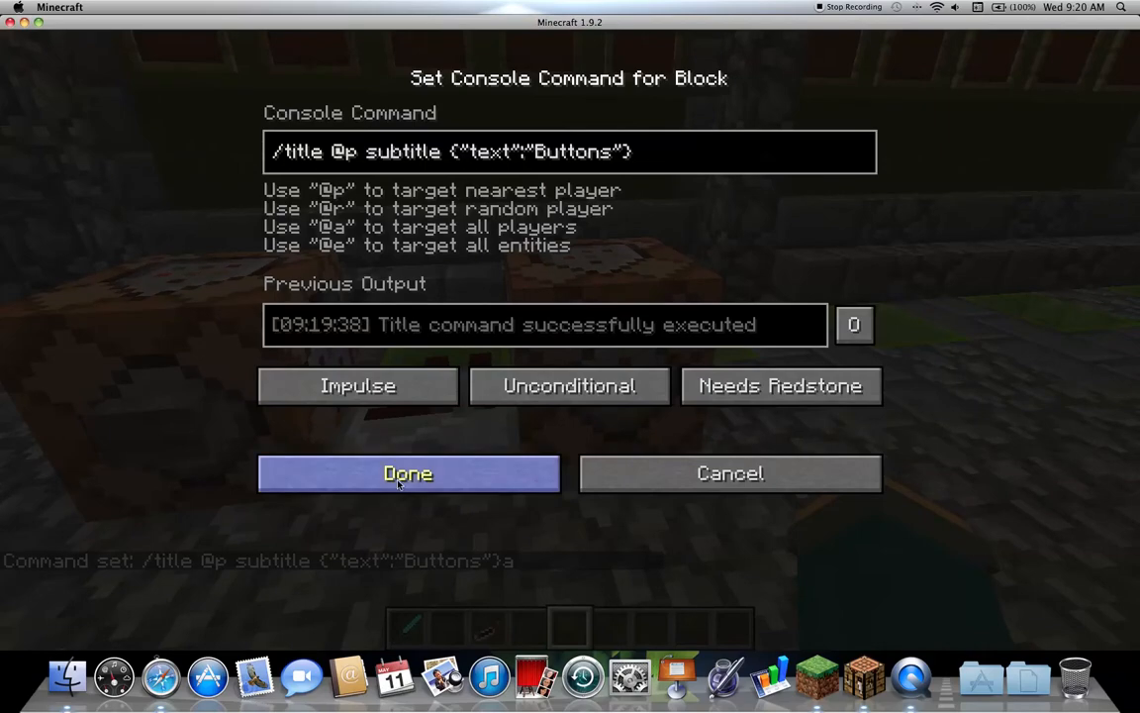
left_click(407, 472)
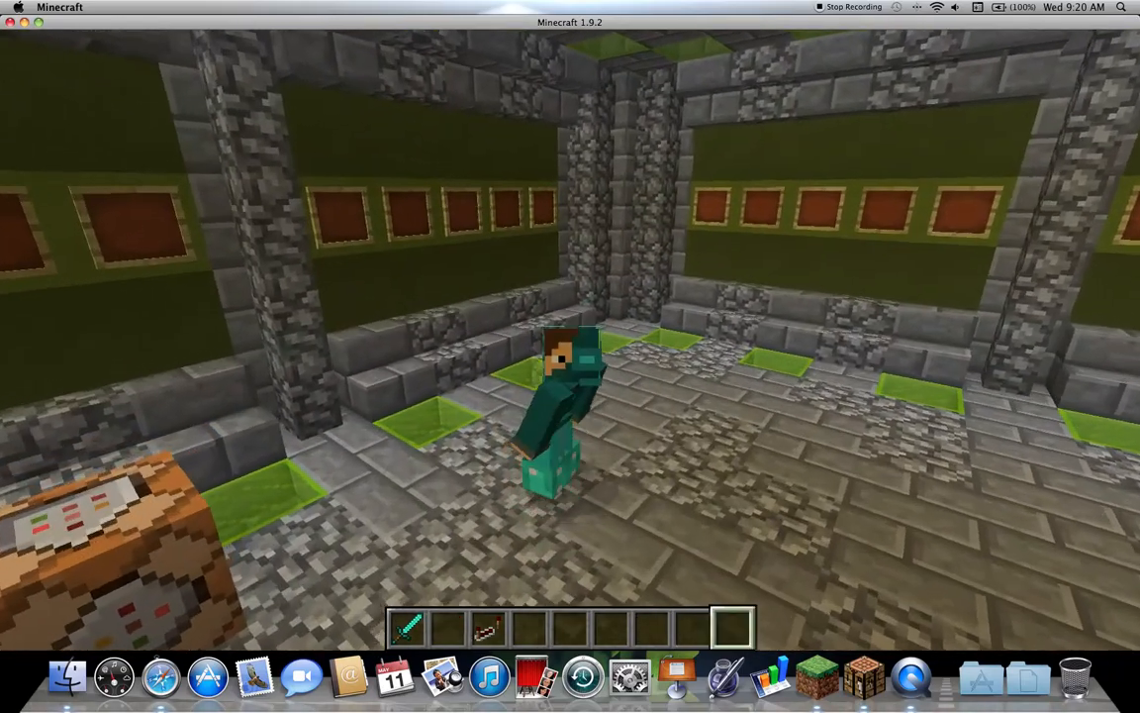
Step: Bring up the creative inventory showing the Combat items
key("e")
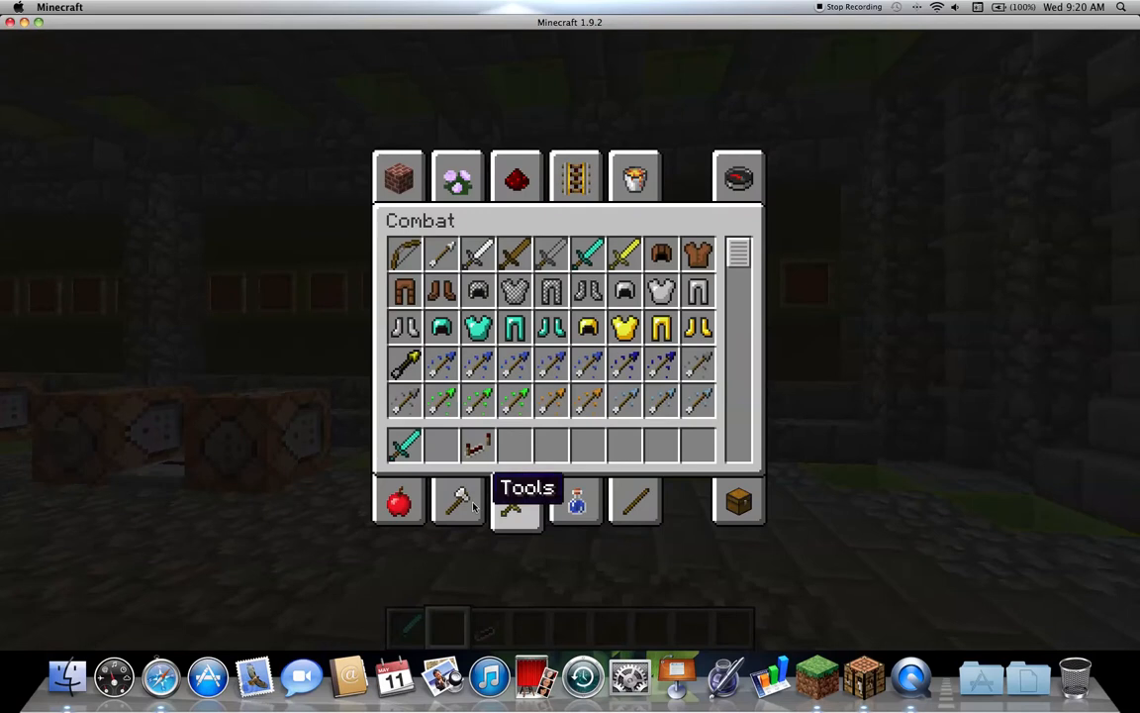